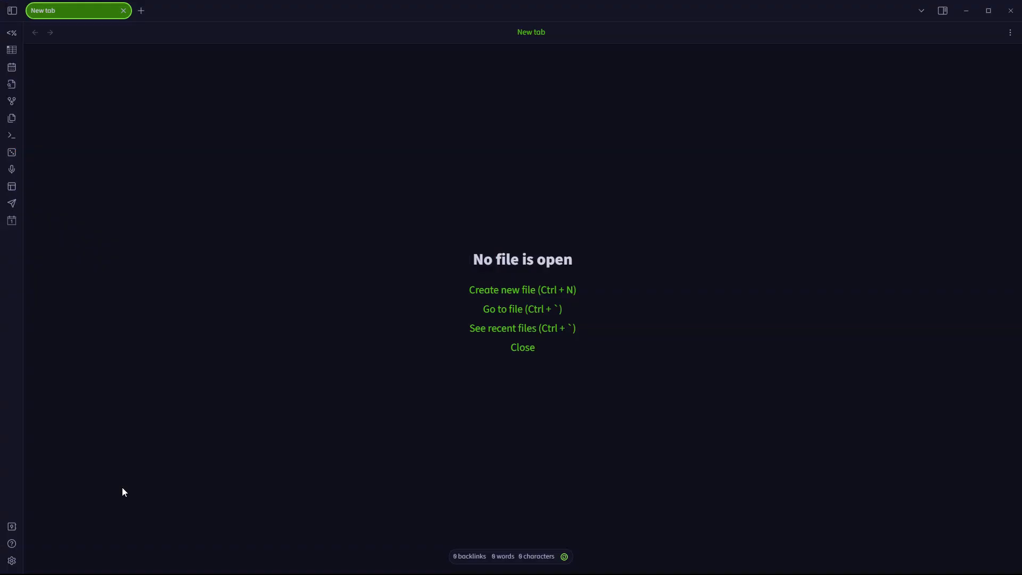
{"action": "mouse_move", "coordinate": [27, 553]}
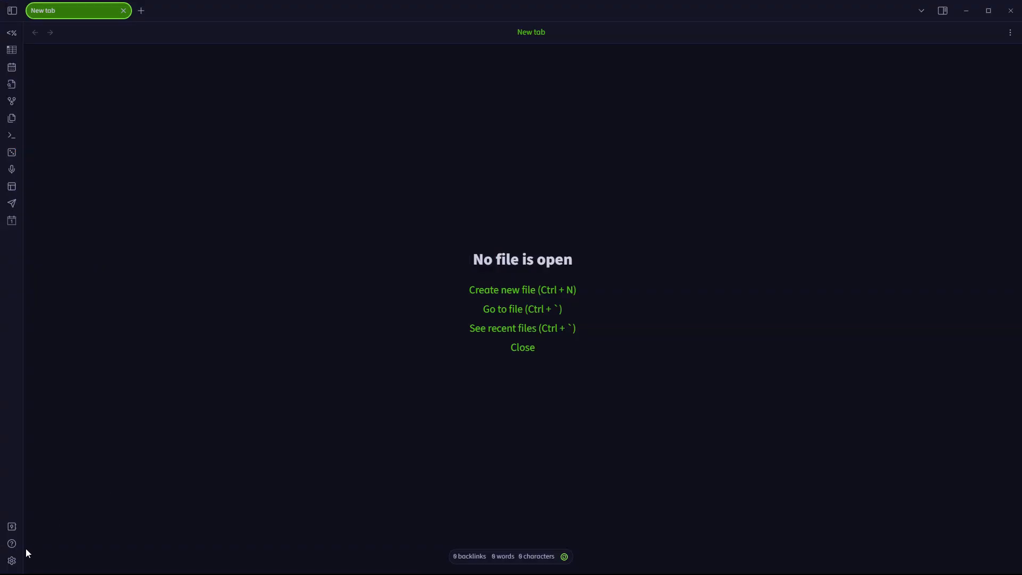
{"action": "mouse_move", "coordinate": [17, 561]}
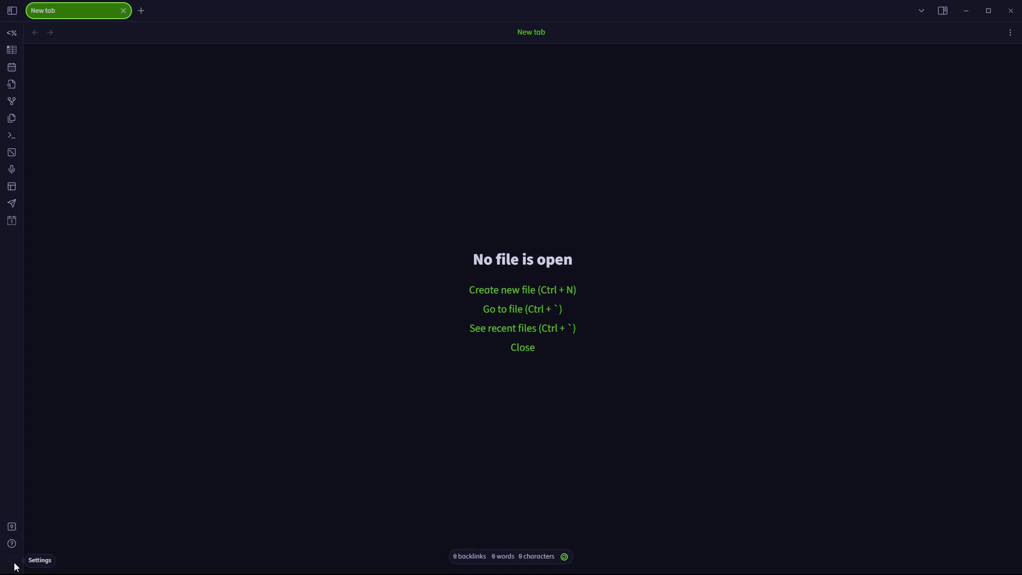
Review the Periodic Notes plugin settings, then filter the command palette with 'pe'.
{"action": "left_click", "coordinate": [11, 559]}
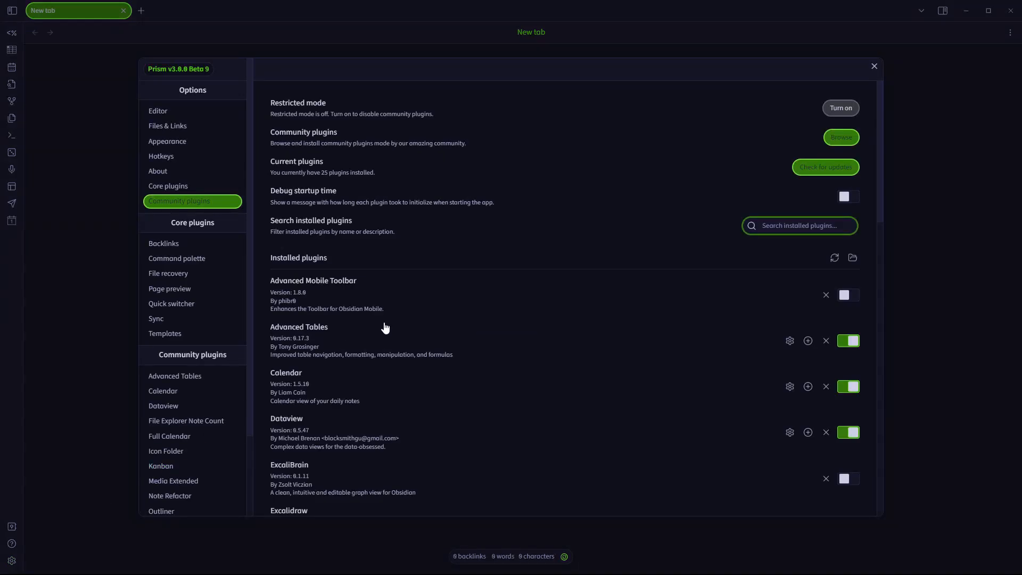
{"action": "type", "text": "period"}
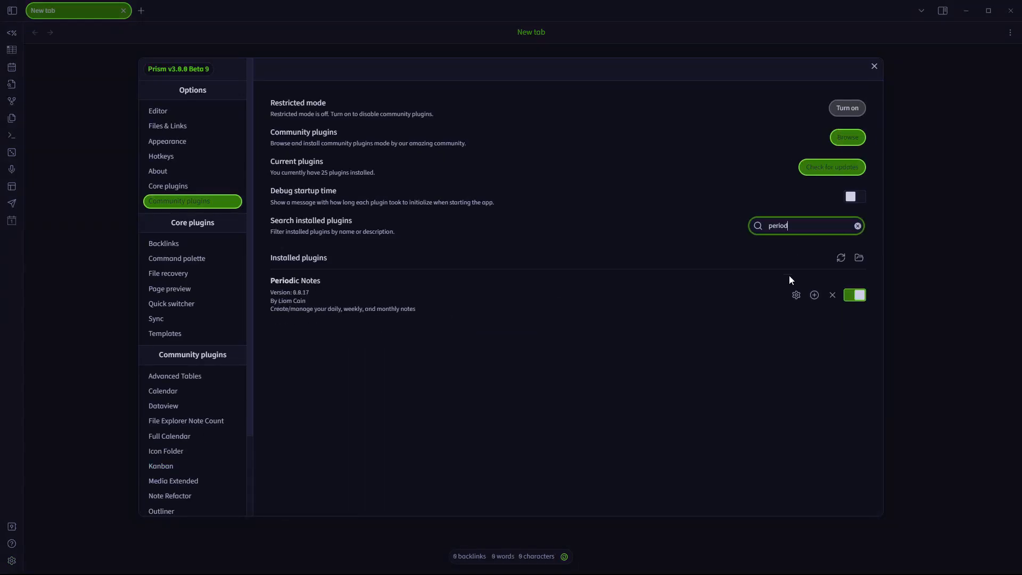
{"action": "left_click", "coordinate": [795, 295]}
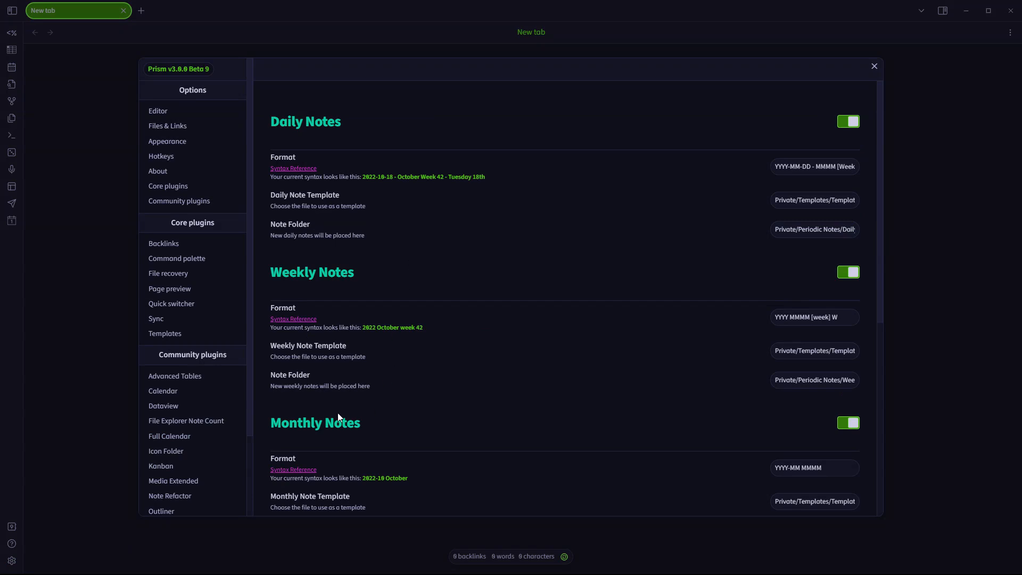
{"action": "mouse_move", "coordinate": [185, 202]}
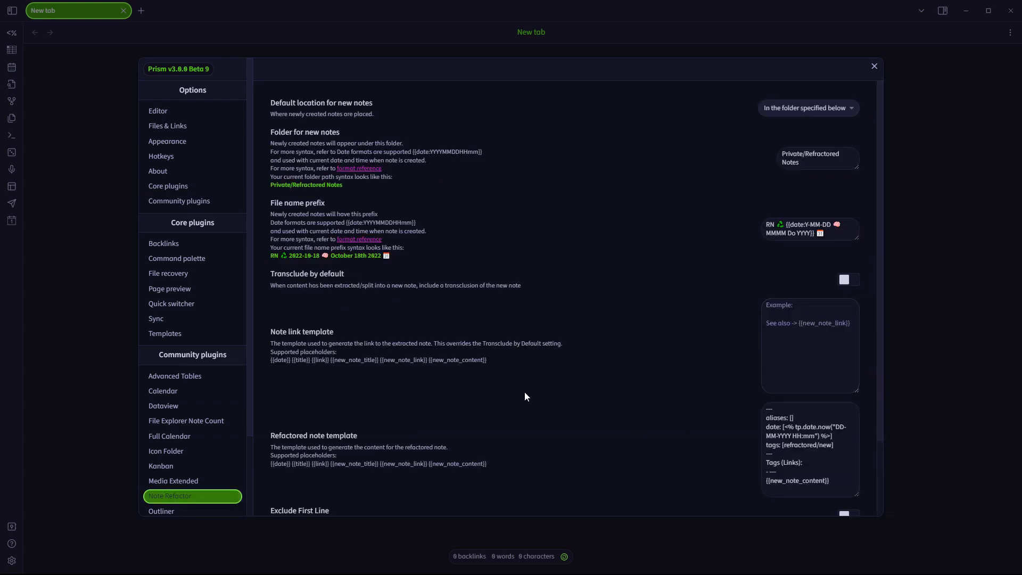
{"action": "left_click", "coordinate": [873, 66]}
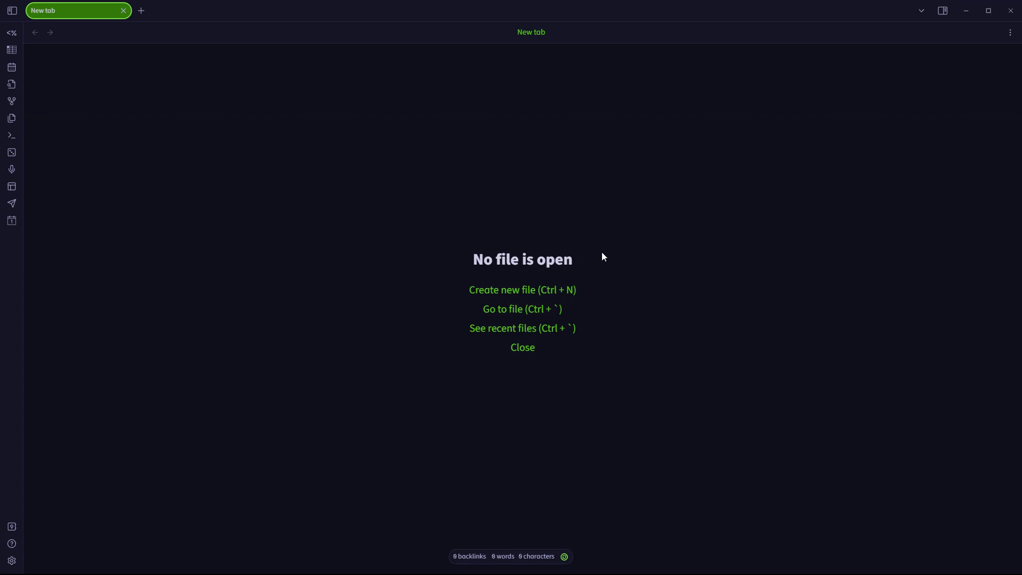
{"action": "key", "text": "Ctrl+P"}
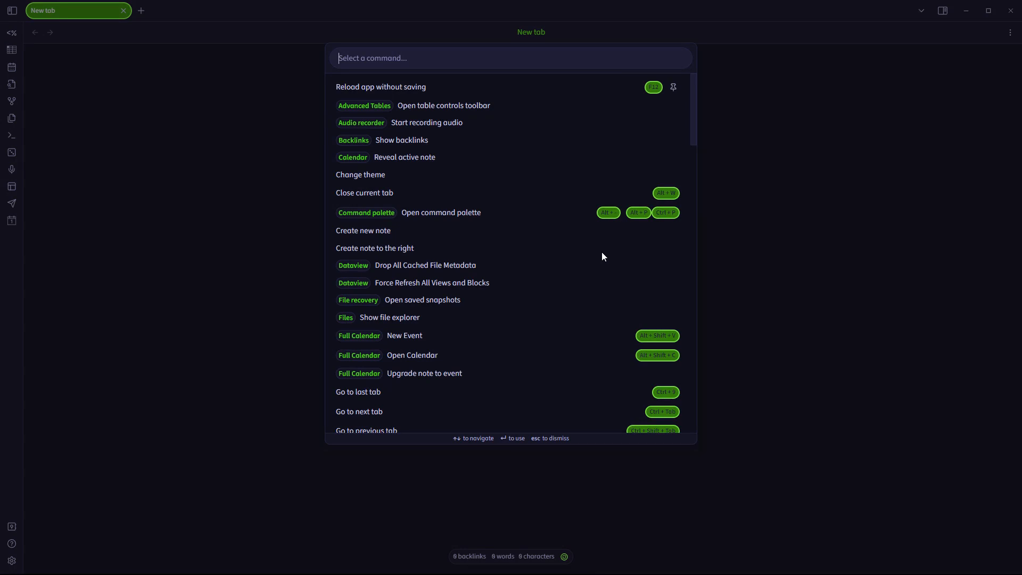
{"action": "type", "text": "periodic"}
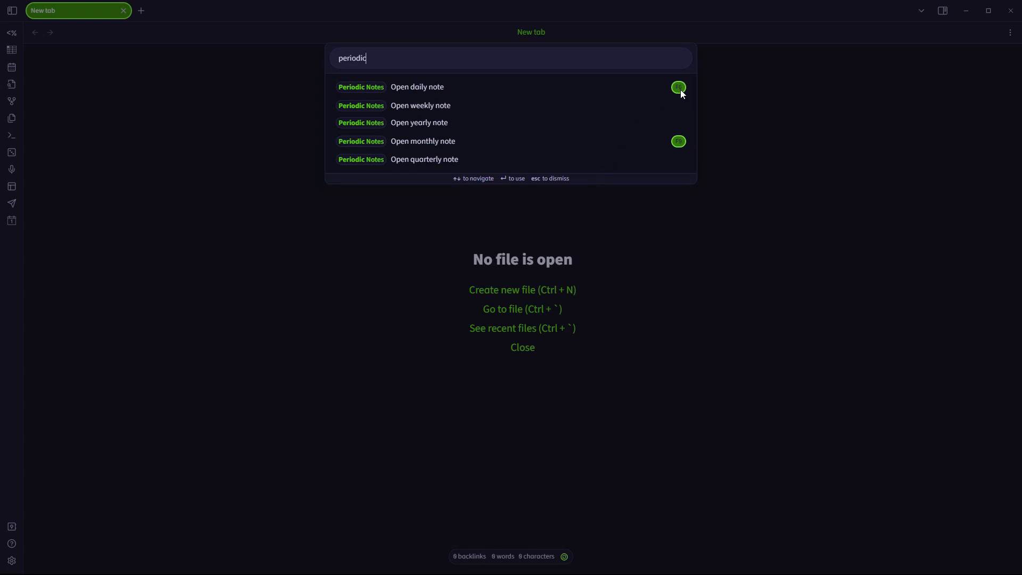
{"action": "mouse_move", "coordinate": [428, 94]}
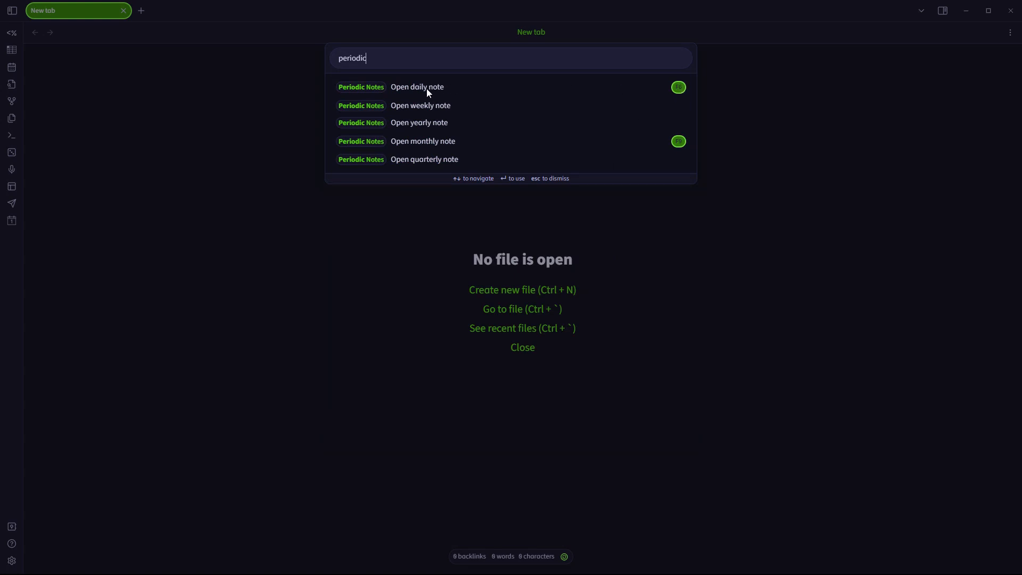
Open today's 2022-10-18 daily note and scroll to its workflow diagram.
{"action": "left_click", "coordinate": [417, 87]}
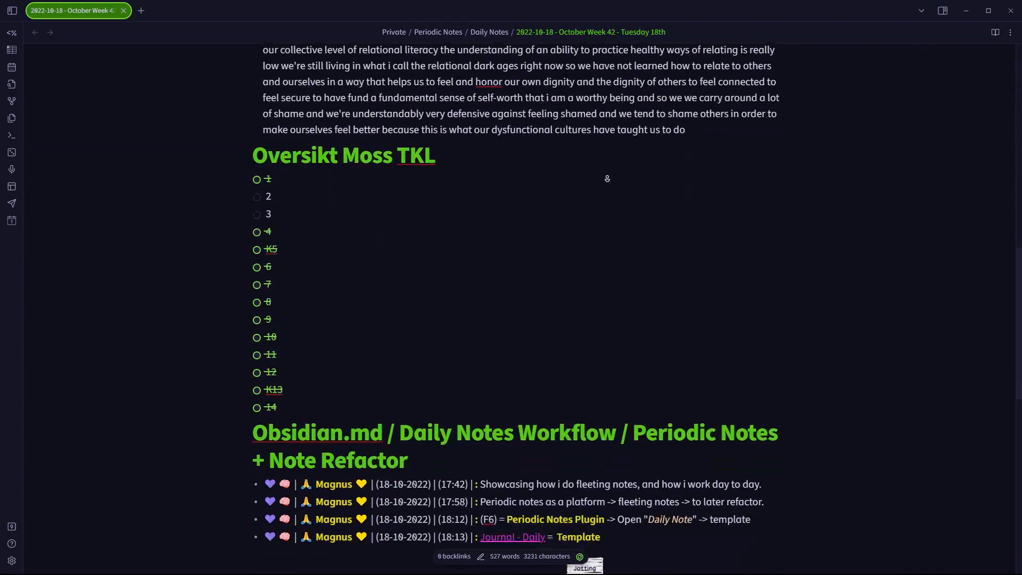
{"action": "scroll", "scroll_direction": "down", "scroll_amount": 3}
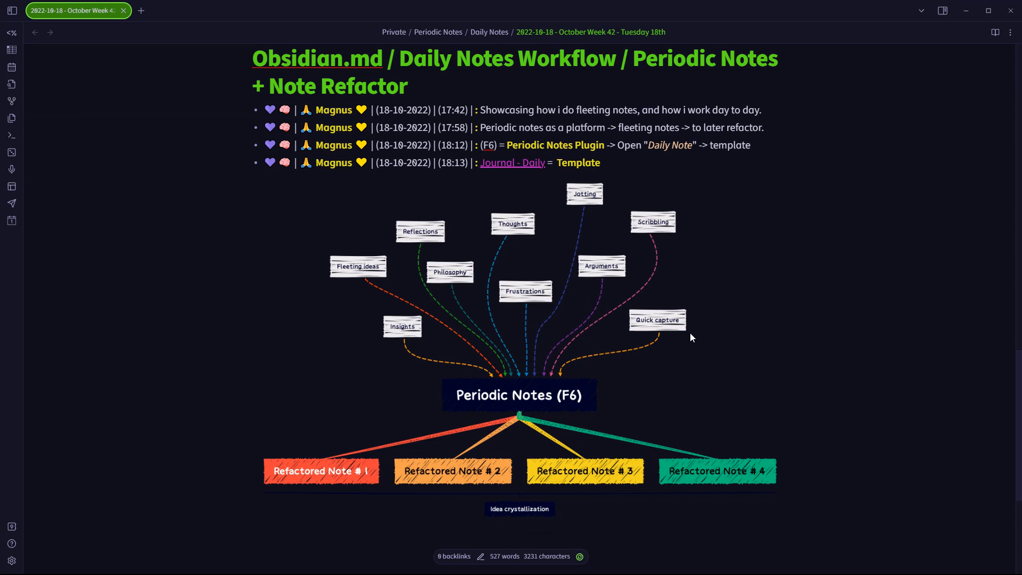
{"action": "mouse_move", "coordinate": [687, 337]}
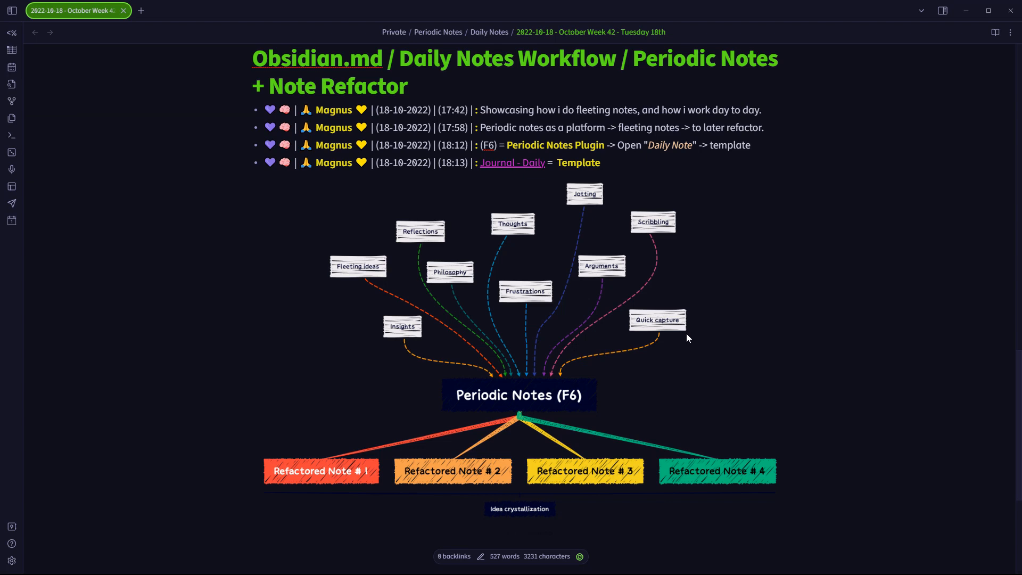
{"action": "mouse_move", "coordinate": [618, 196]}
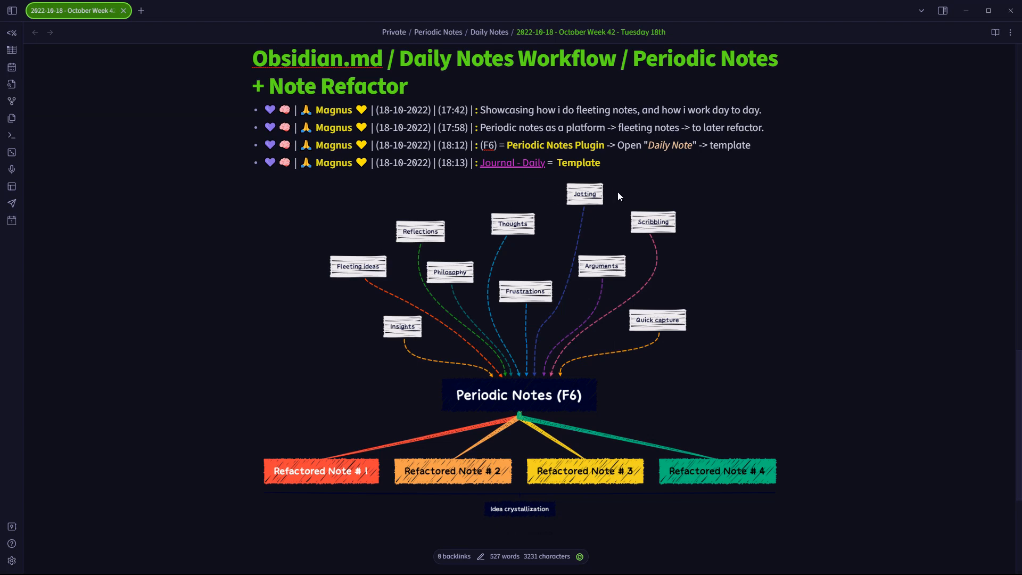
{"action": "mouse_move", "coordinate": [413, 297]}
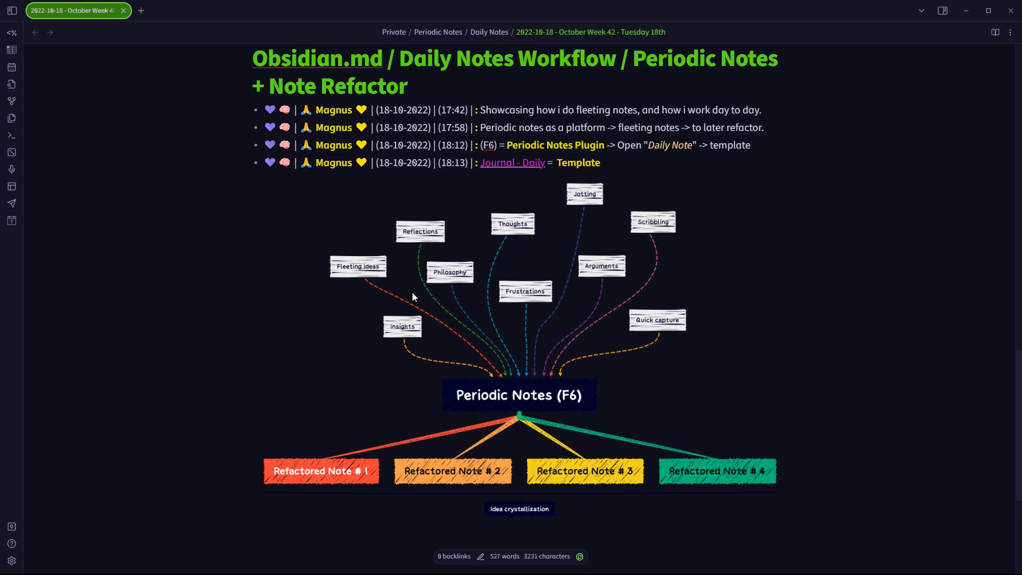
{"action": "mouse_move", "coordinate": [369, 275]}
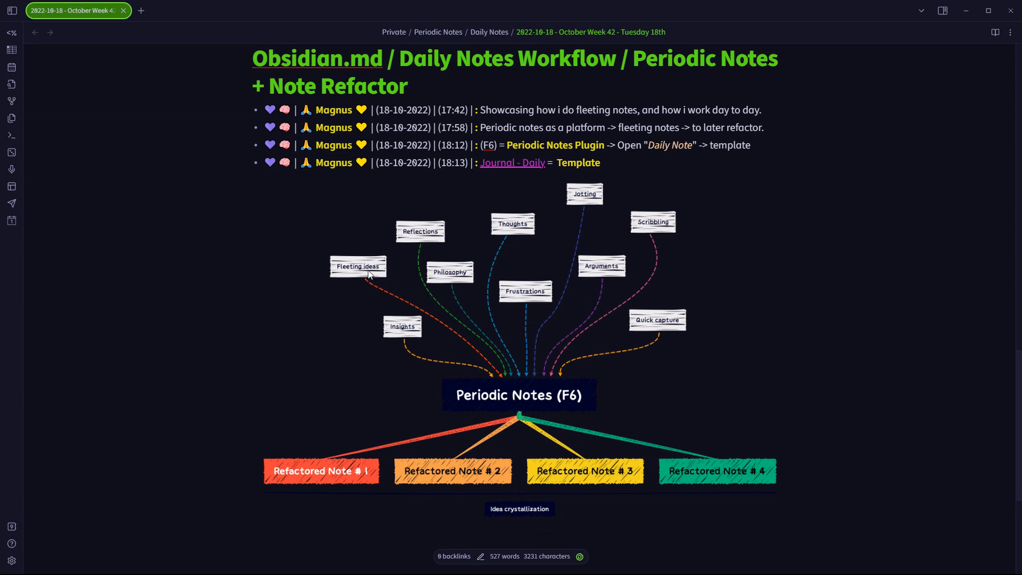
{"action": "mouse_move", "coordinate": [429, 329]}
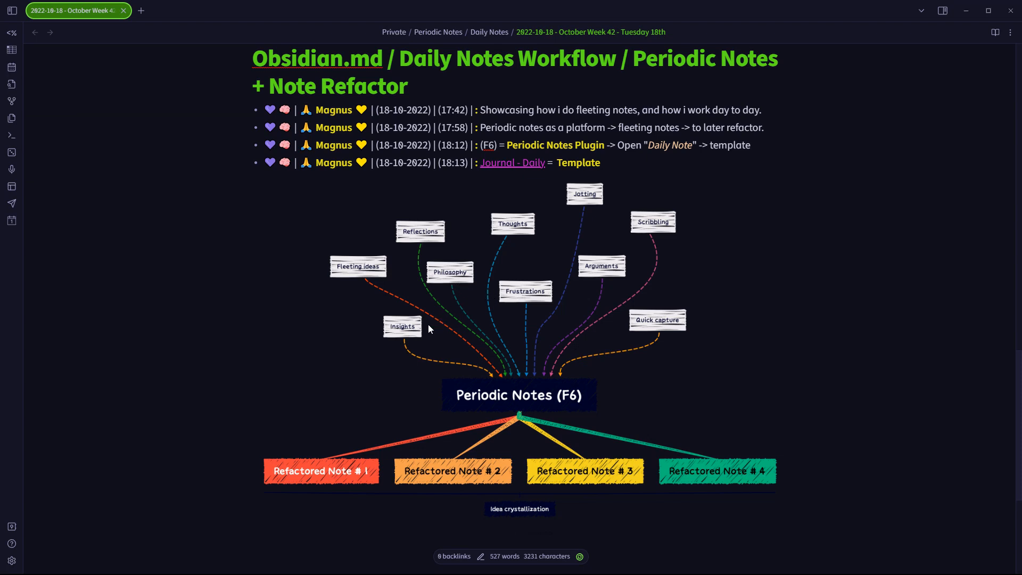
{"action": "mouse_move", "coordinate": [666, 332]}
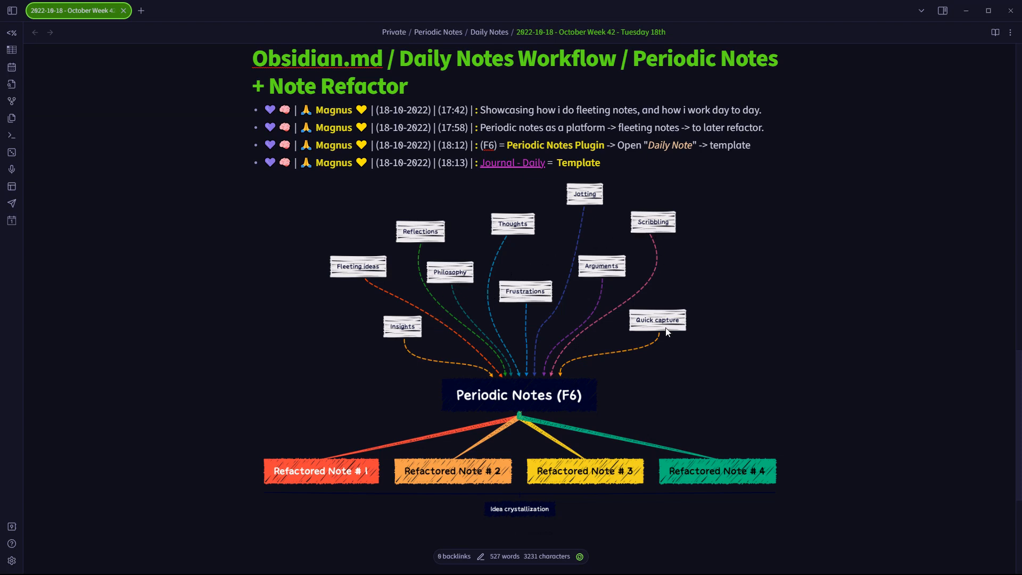
{"action": "mouse_move", "coordinate": [574, 158]}
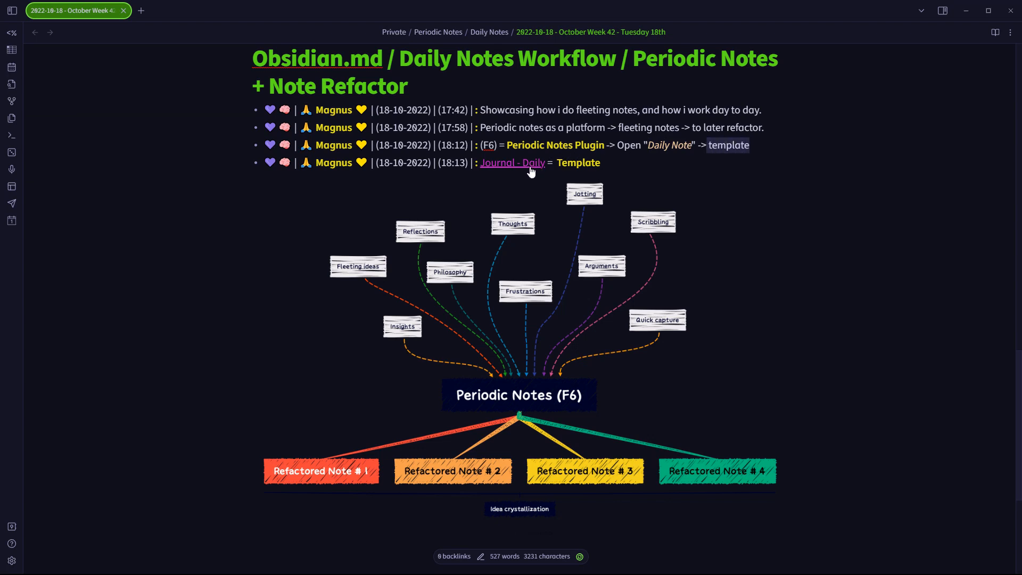
View the linked Journal - Daily template, return to the 2022-10-18 note, and show the file explorer.
{"action": "left_click", "coordinate": [512, 162]}
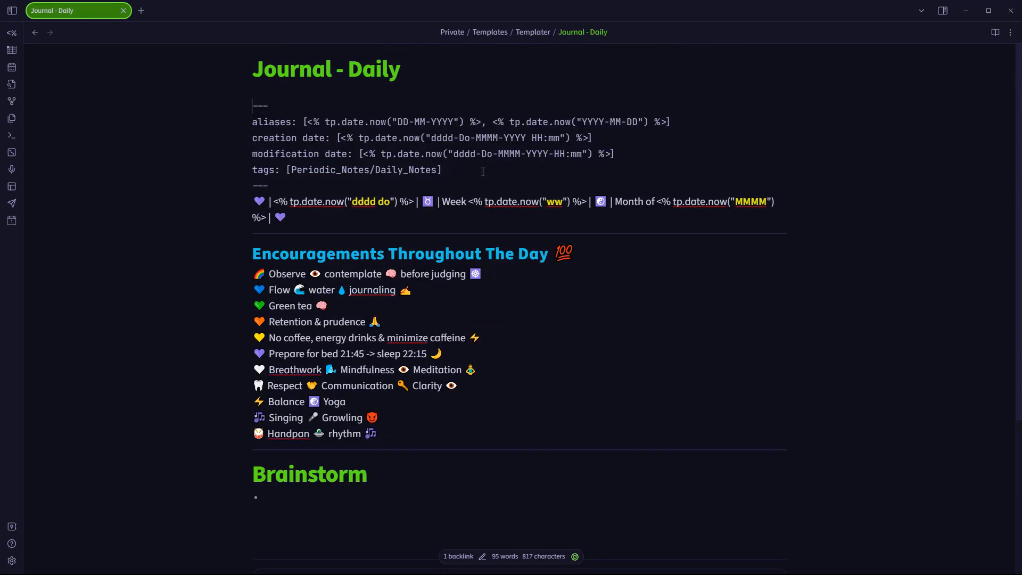
{"action": "scroll", "scroll_direction": "down", "scroll_amount": 3}
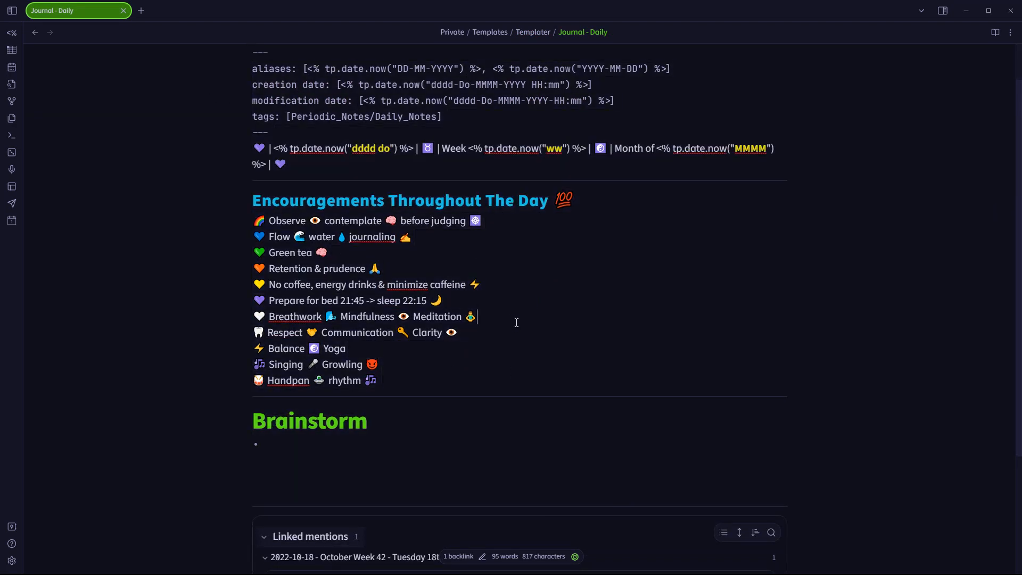
{"action": "left_click", "coordinate": [352, 557]}
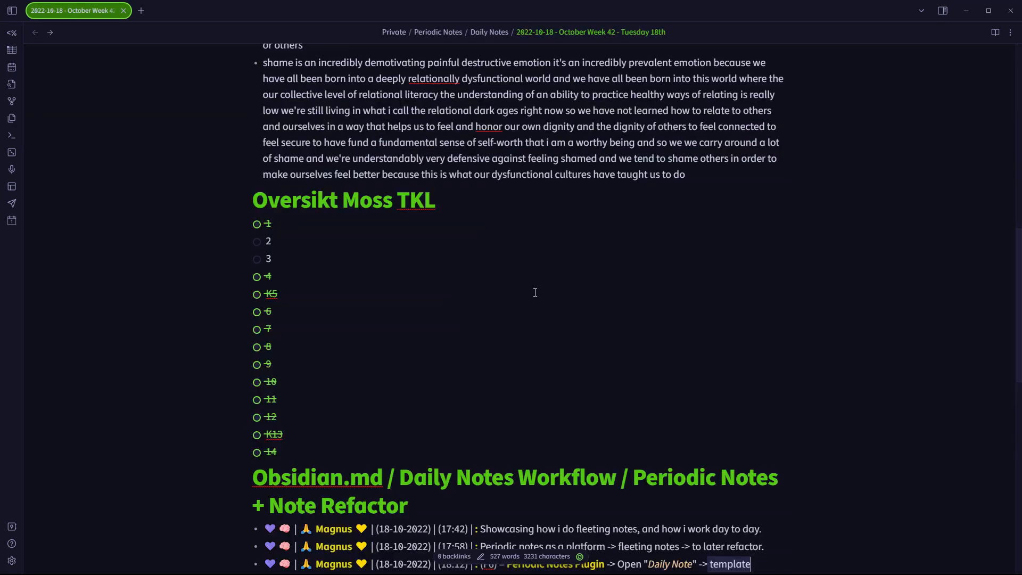
{"action": "scroll", "scroll_direction": "down", "scroll_amount": 3}
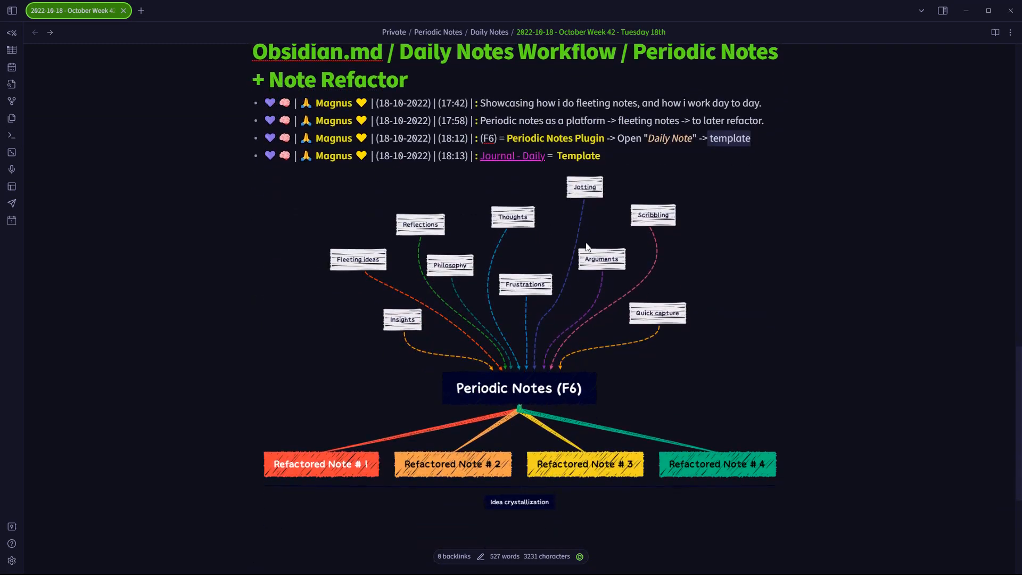
{"action": "left_click", "coordinate": [11, 9]}
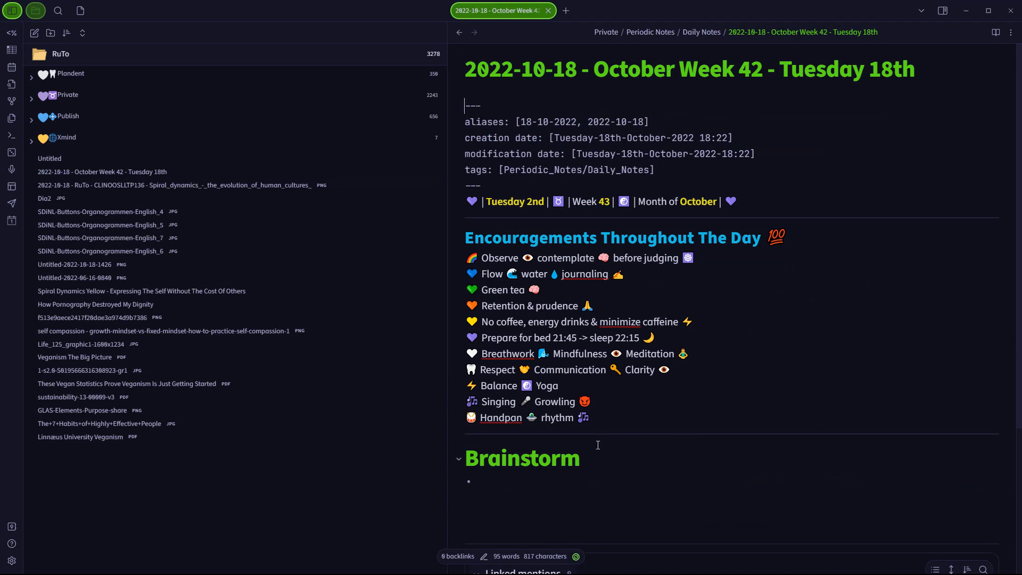
Expand Daily Notes in the vault tree and open the 2022-10-18 note.
{"action": "left_click", "coordinate": [63, 94]}
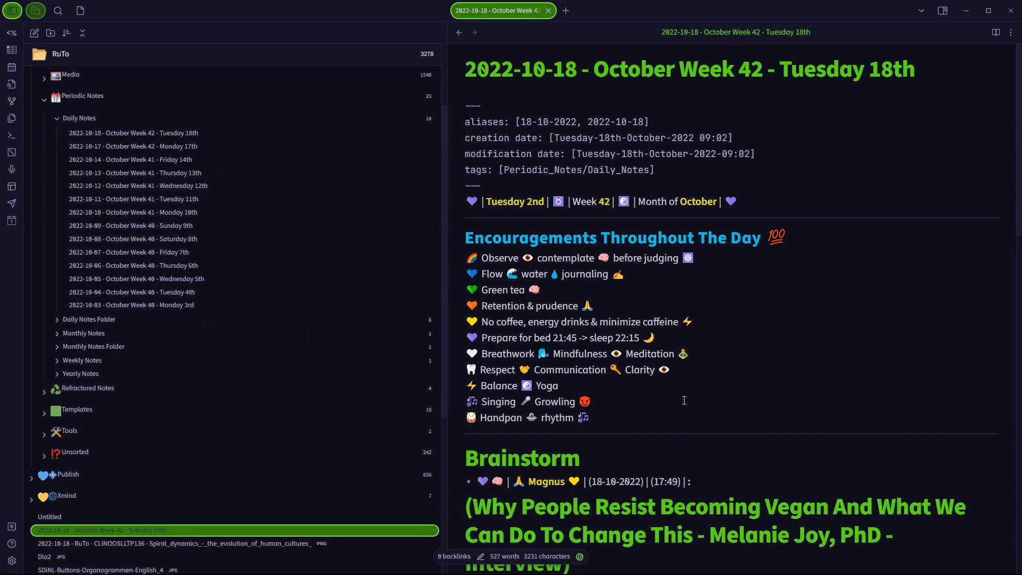
{"action": "scroll", "scroll_direction": "down", "scroll_amount": 3}
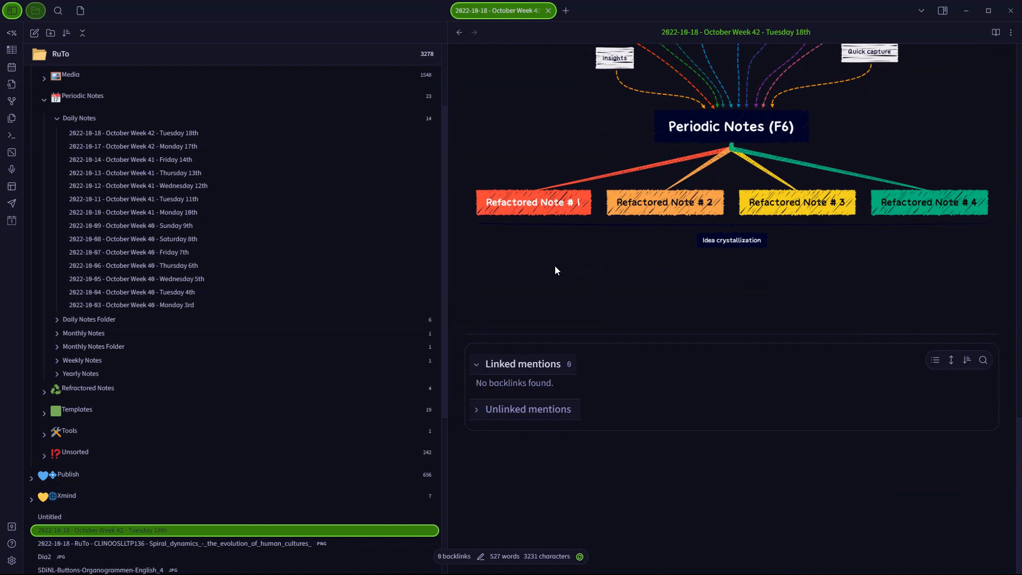
{"action": "left_click", "coordinate": [128, 132]}
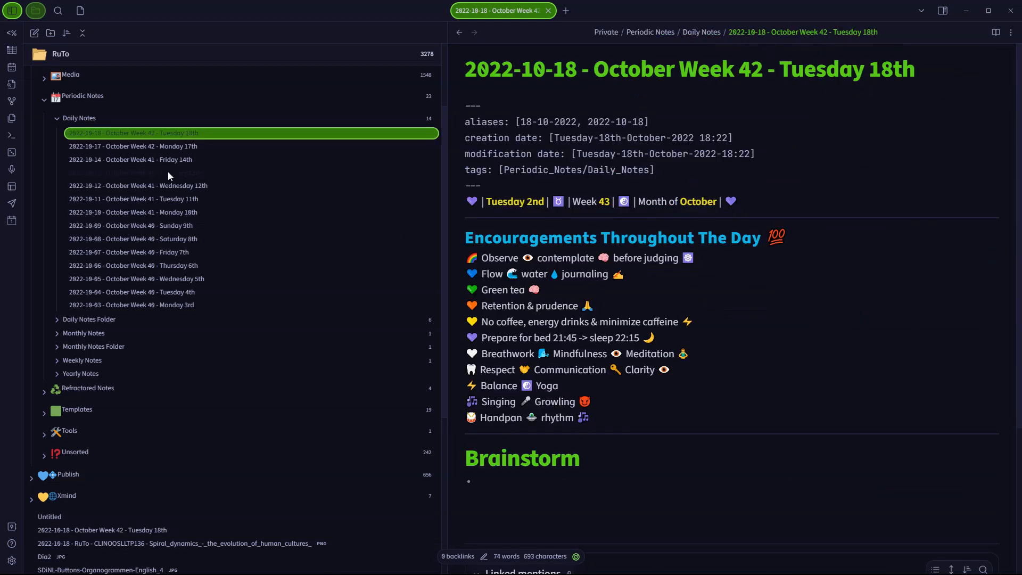
Delete the duplicate 2022-10-18 note and reopen the Tuesday 18th daily note.
{"action": "right_click", "coordinate": [101, 529]}
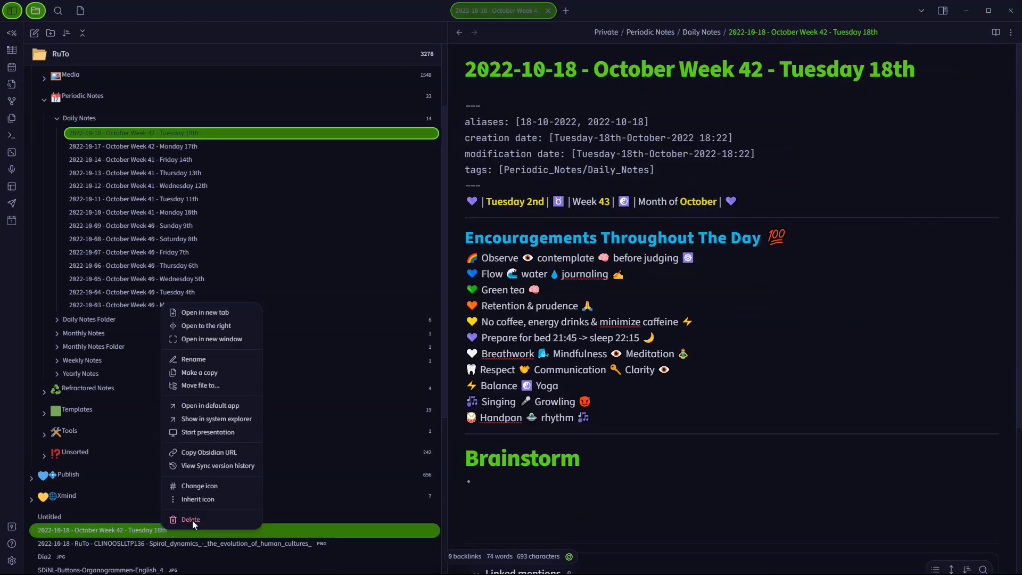
{"action": "left_click", "coordinate": [190, 519]}
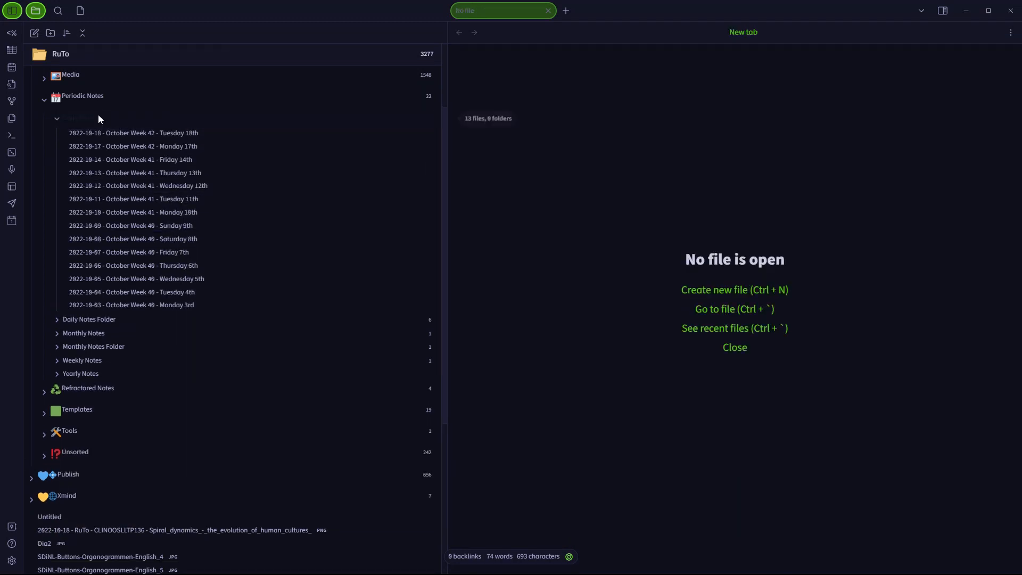
{"action": "left_click", "coordinate": [134, 132]}
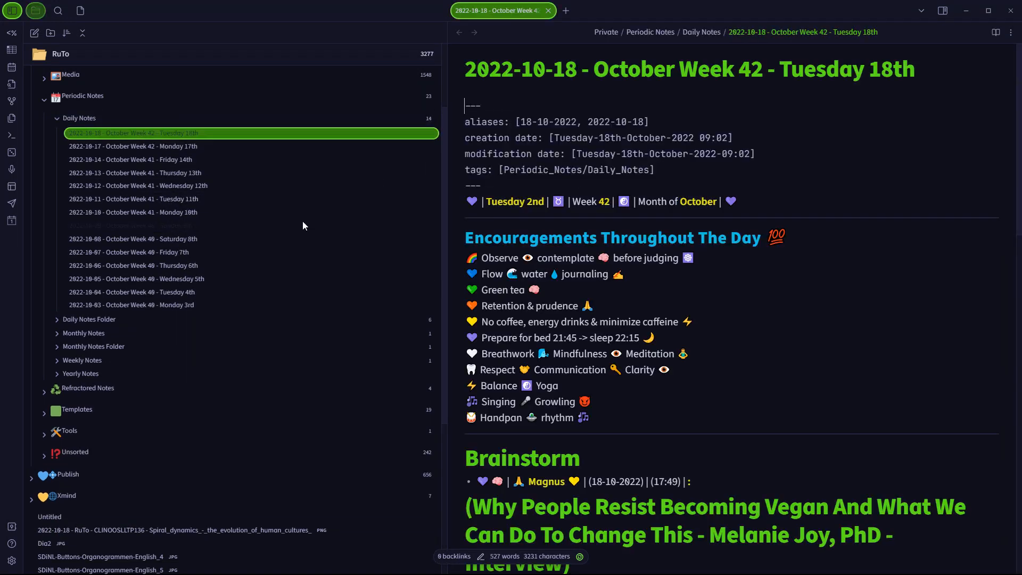
Scroll through the daily notes to the Wednesday 12th (2022-10-12) note's Brainstorm entries.
{"action": "scroll", "scroll_direction": "down", "scroll_amount": 3}
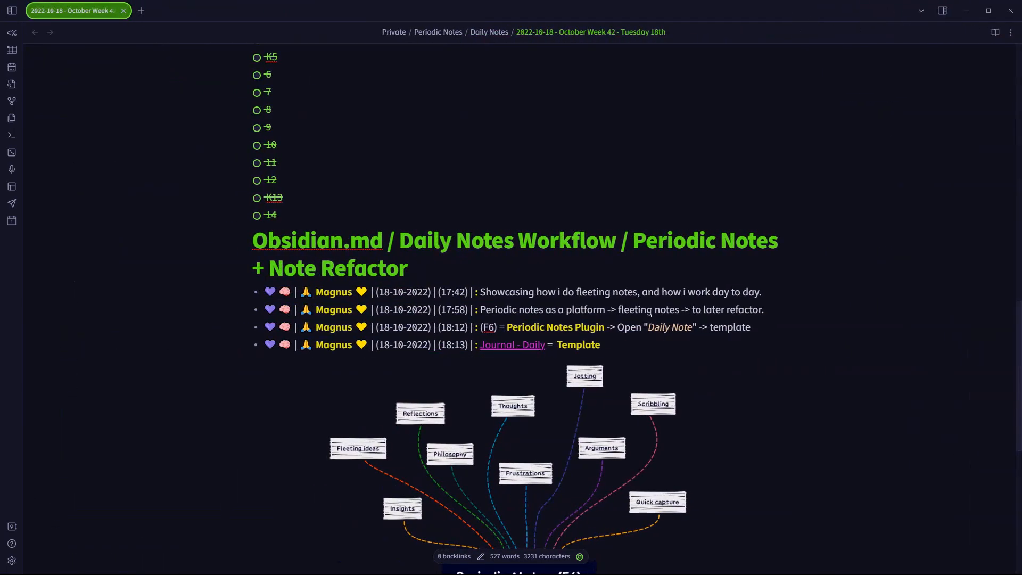
{"action": "scroll", "scroll_direction": "down", "scroll_amount": 3}
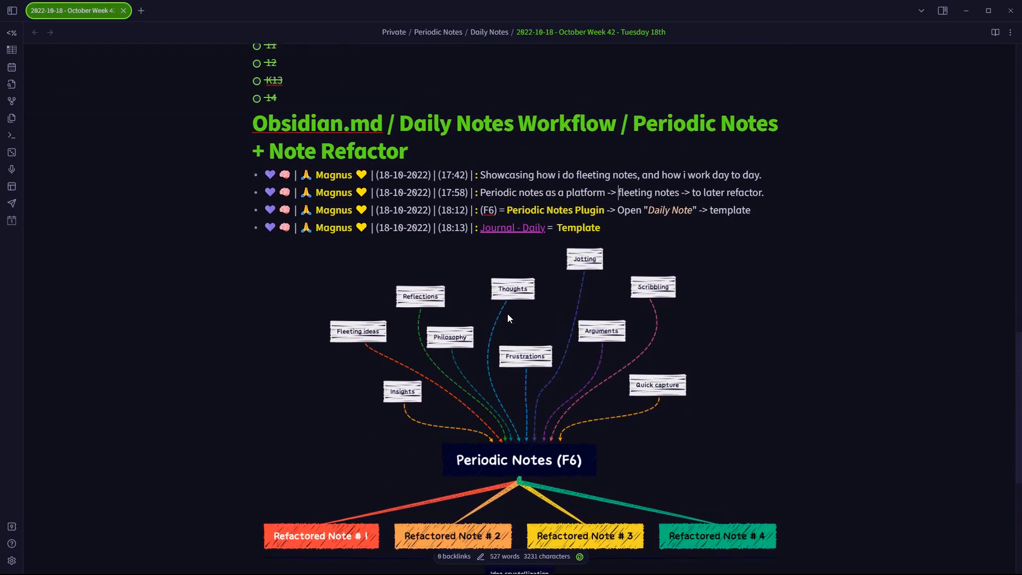
{"action": "scroll", "scroll_direction": "down", "scroll_amount": 3}
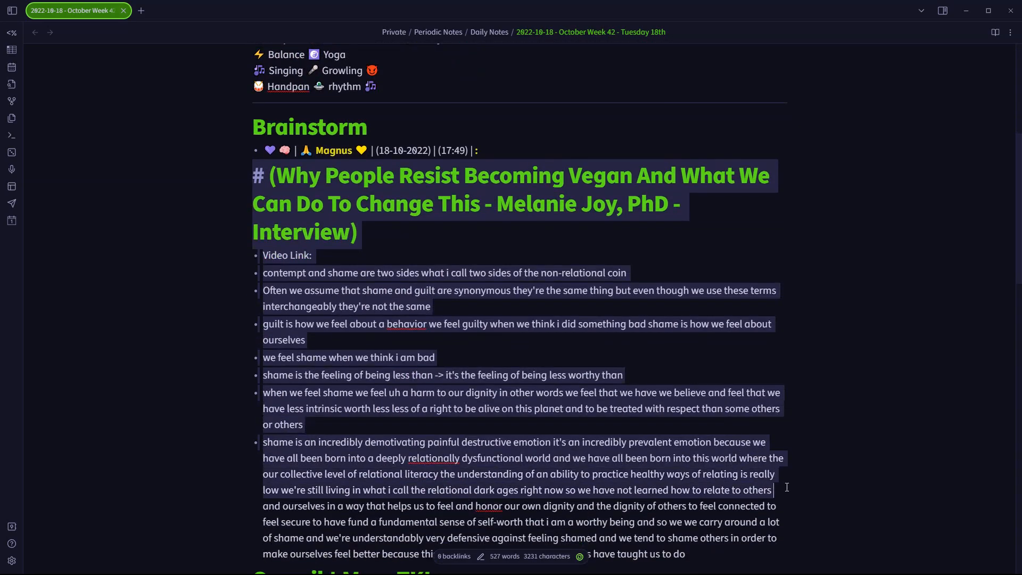
{"action": "scroll", "scroll_direction": "down", "scroll_amount": 3}
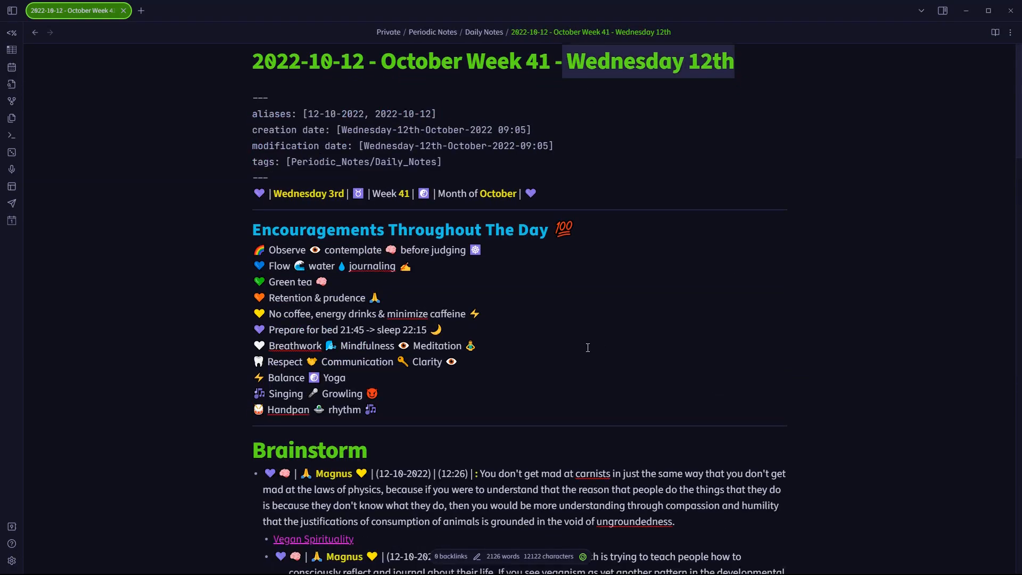
Scroll to The Child I Once Was section and open the Note Refactor plugin settings.
{"action": "scroll", "scroll_direction": "down", "scroll_amount": 3}
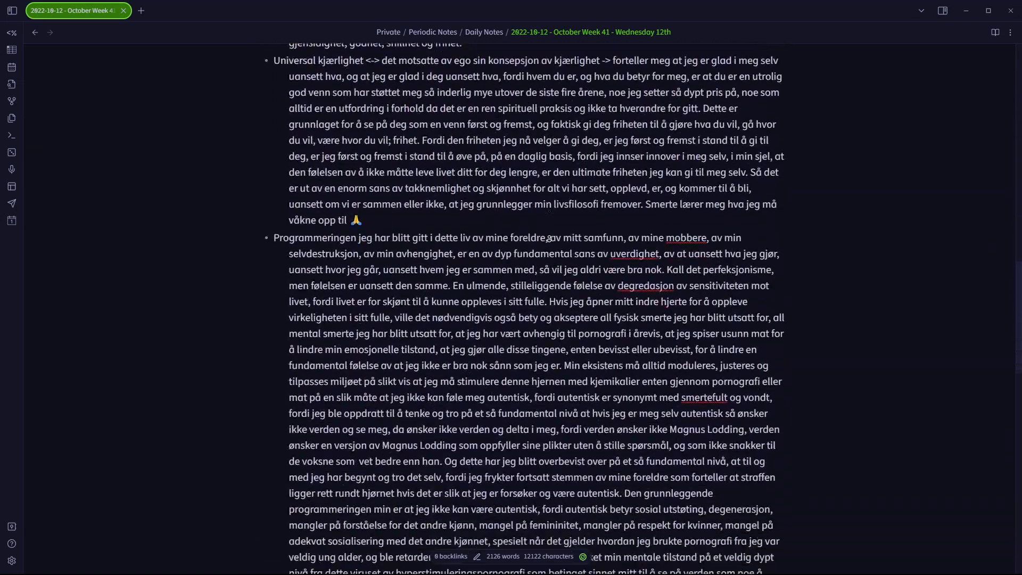
{"action": "scroll", "scroll_direction": "down", "scroll_amount": 3}
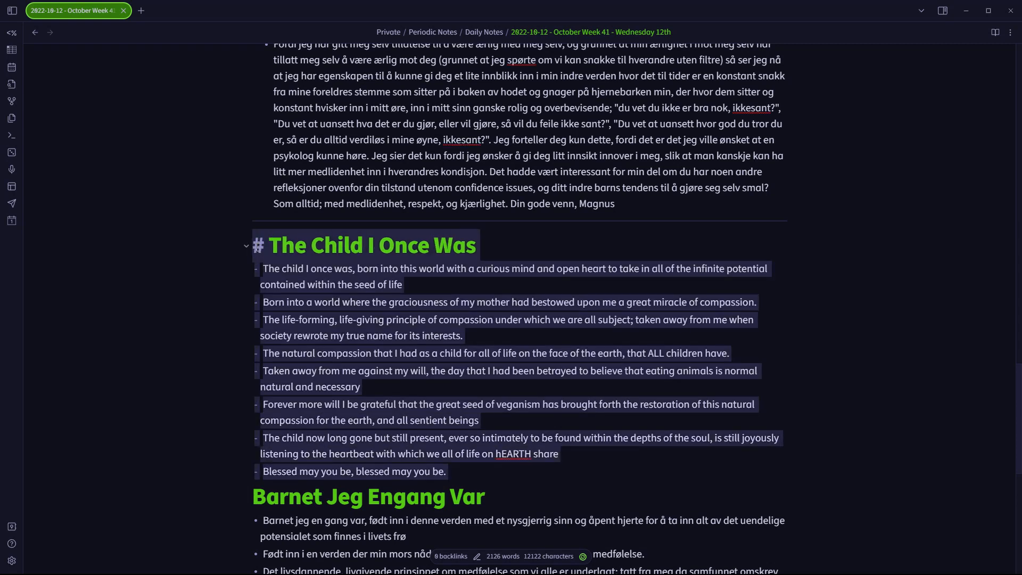
{"action": "left_click", "coordinate": [450, 472]}
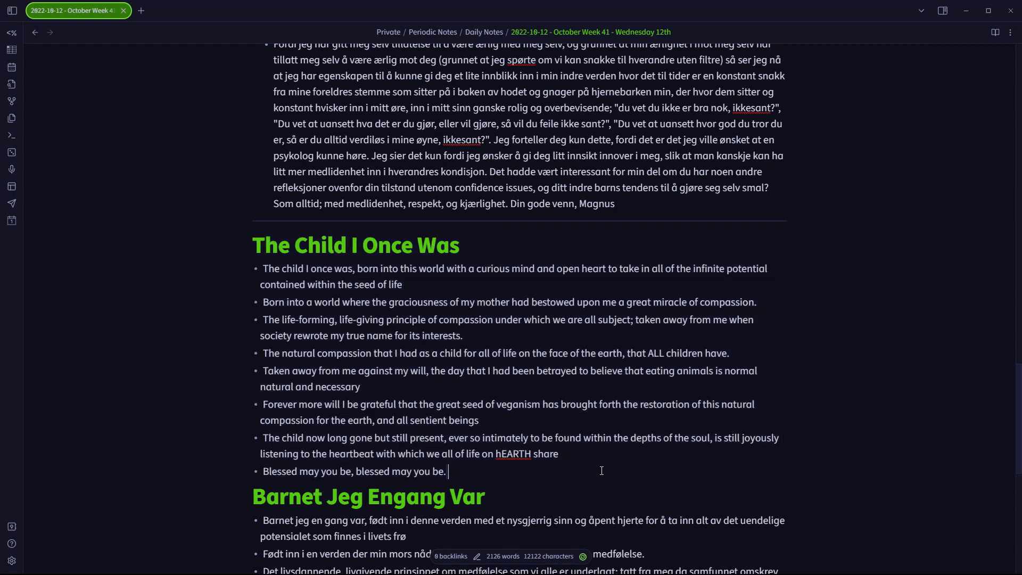
{"action": "mouse_move", "coordinate": [550, 399]}
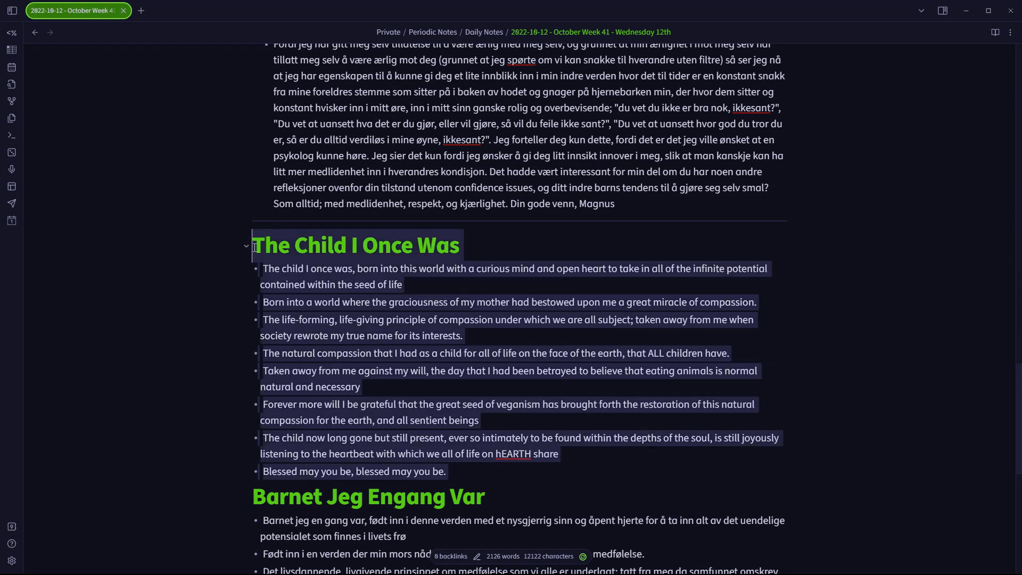
{"action": "left_click", "coordinate": [480, 233]}
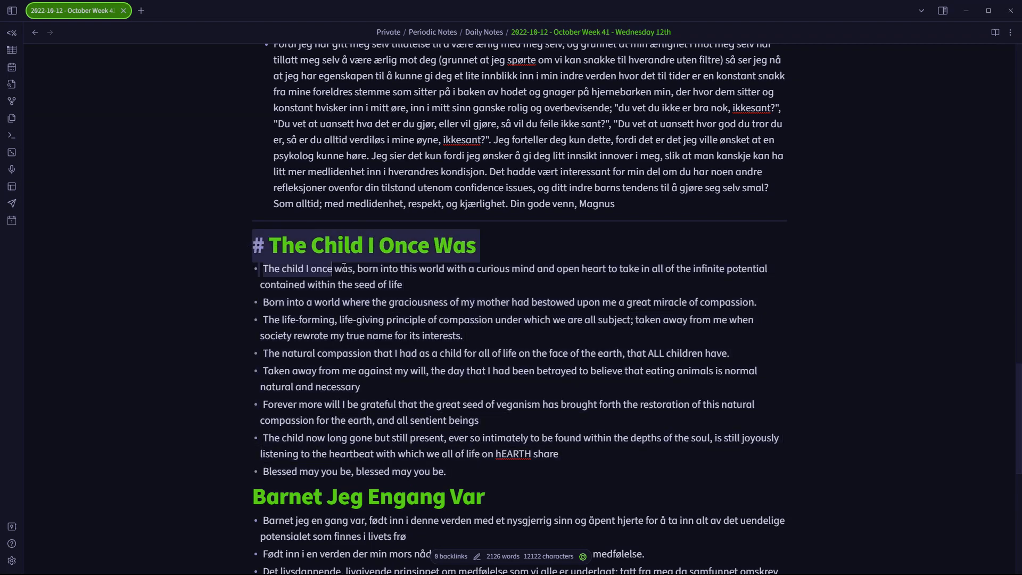
{"action": "left_click", "coordinate": [448, 471]}
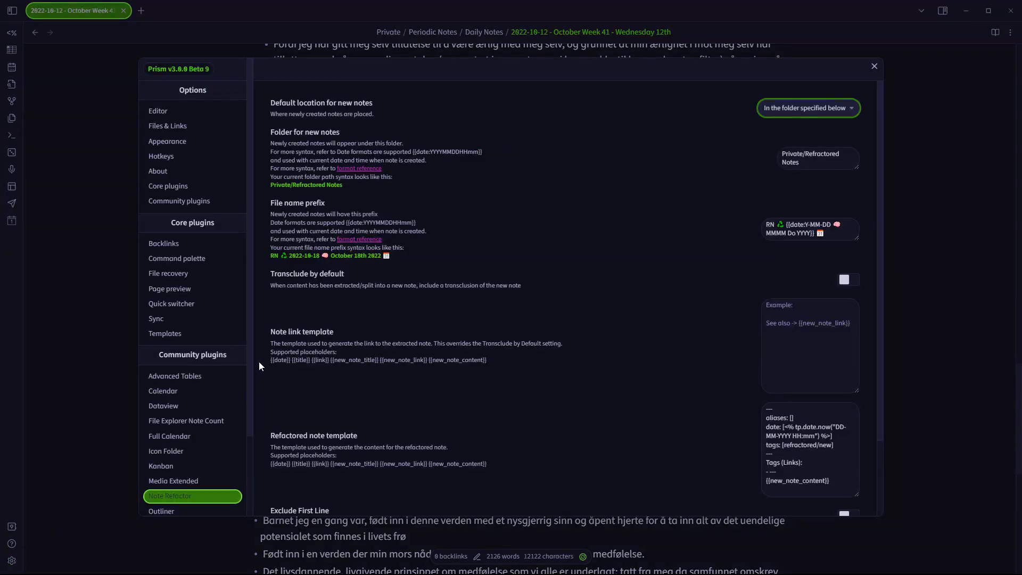
{"action": "mouse_move", "coordinate": [543, 240]}
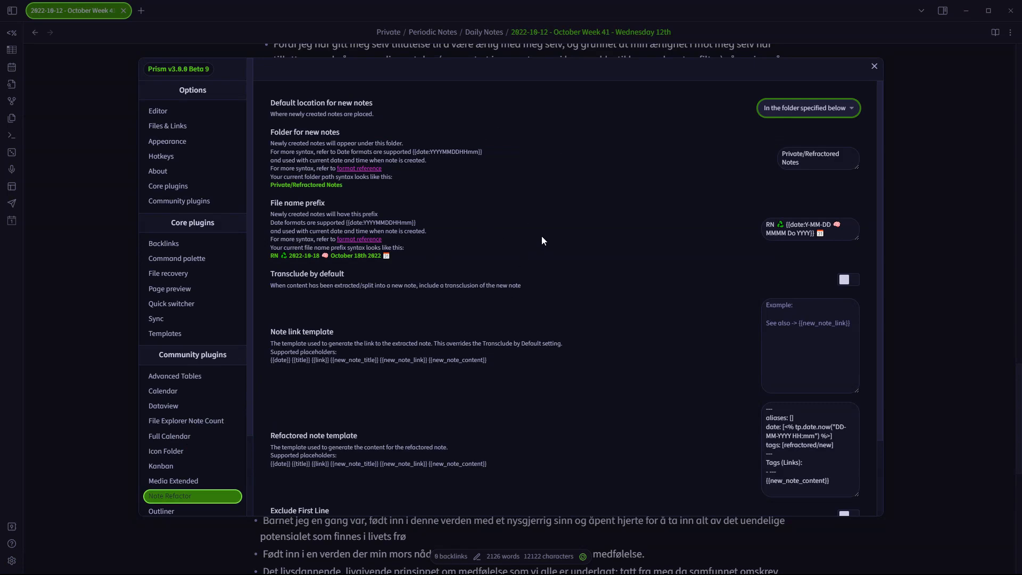
Keep 'In the folder specified below' (Private/Refactored Notes) as the location and close settings.
{"action": "left_click", "coordinate": [807, 108]}
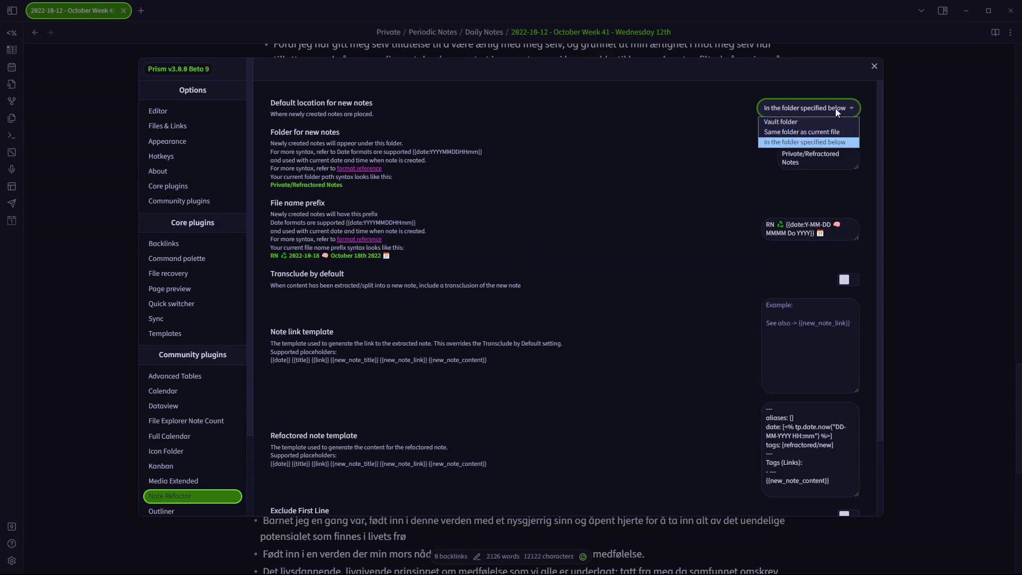
{"action": "mouse_move", "coordinate": [839, 109]}
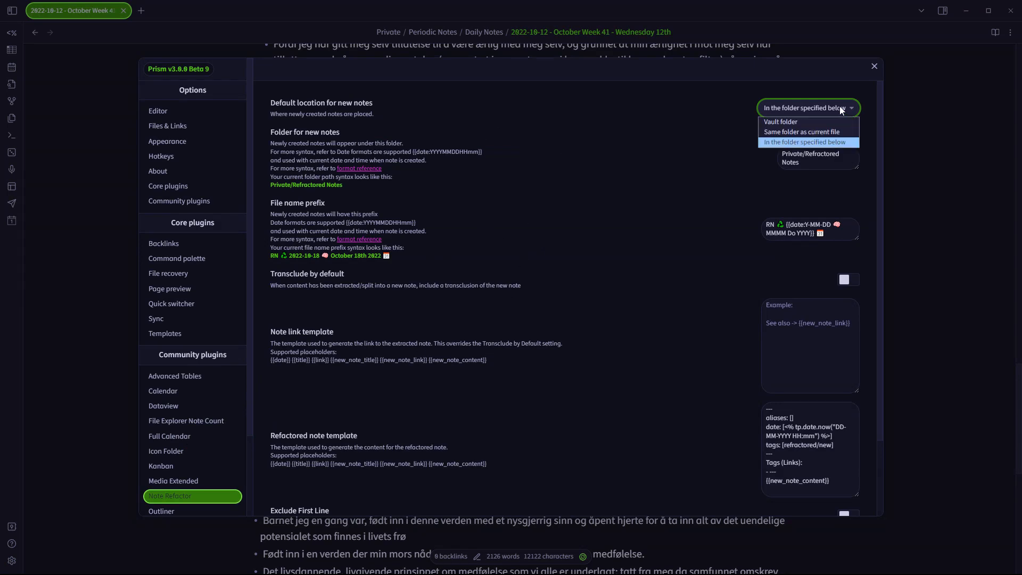
{"action": "left_click", "coordinate": [805, 141]}
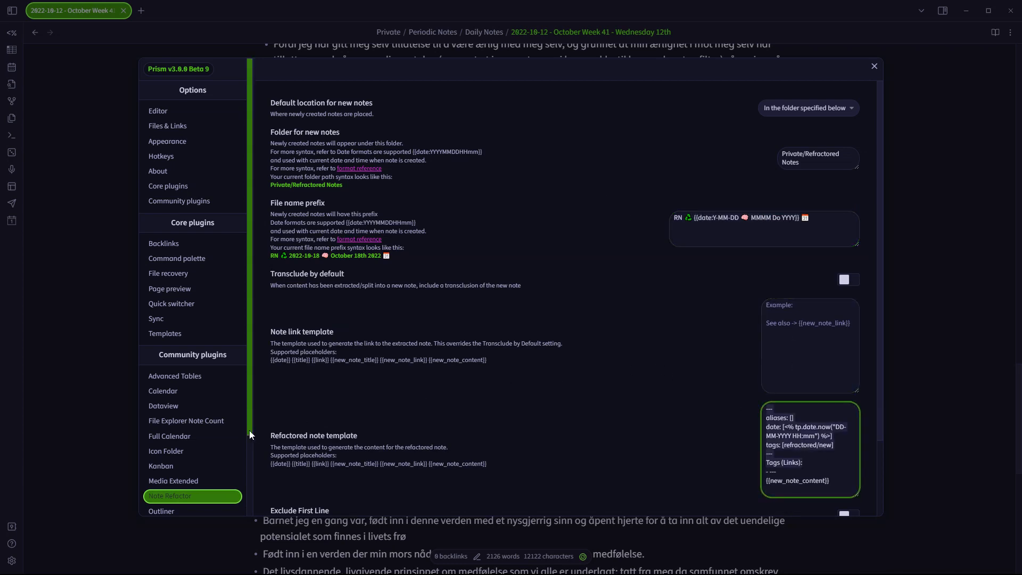
{"action": "scroll", "scroll_direction": "down", "scroll_amount": 3}
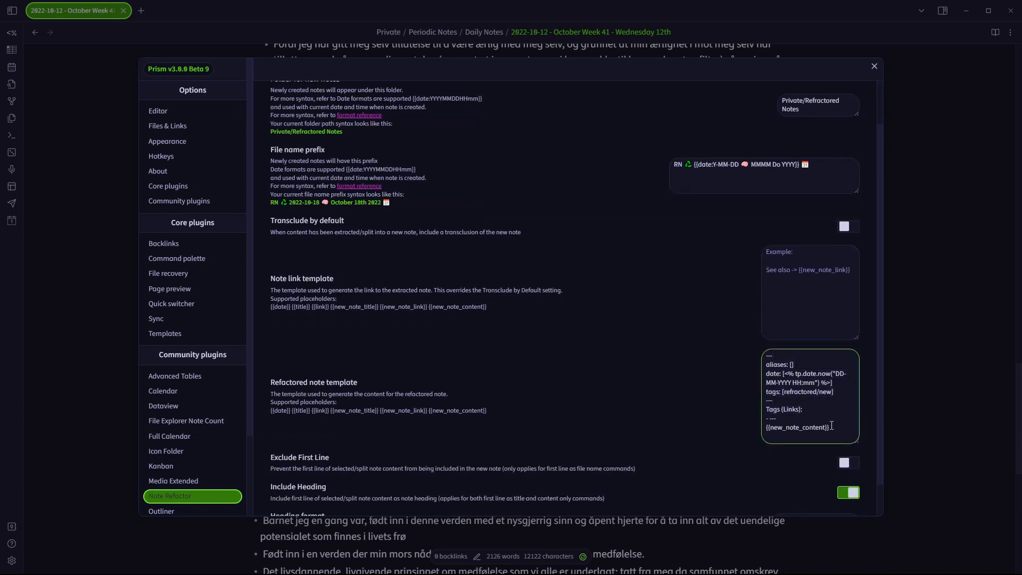
{"action": "left_click", "coordinate": [874, 66]}
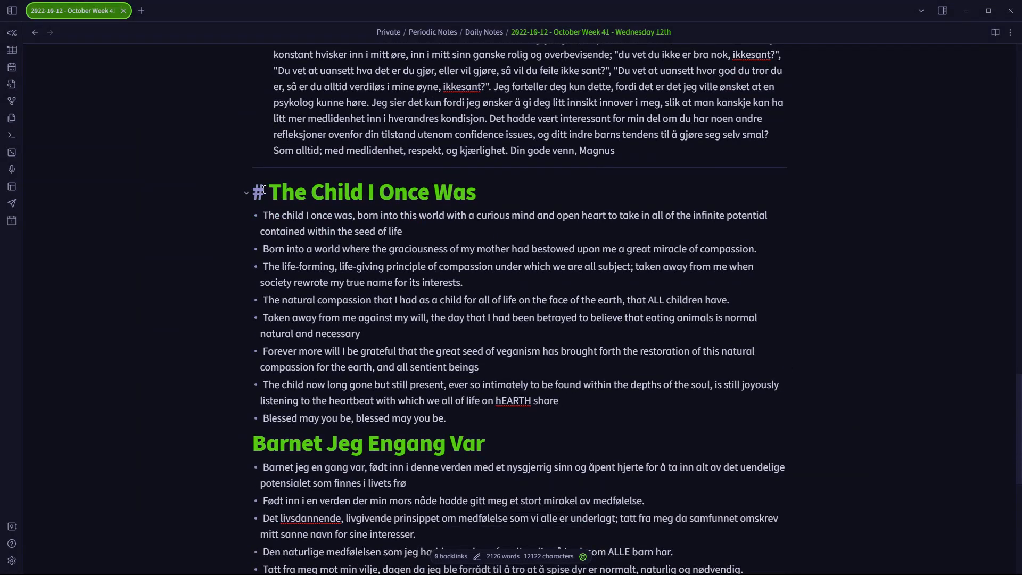
Select The Child I Once Was section and search commands for 'note refactor' to extract it.
{"action": "left_click_drag", "start_coordinate": [256, 191], "coordinate": [448, 417]}
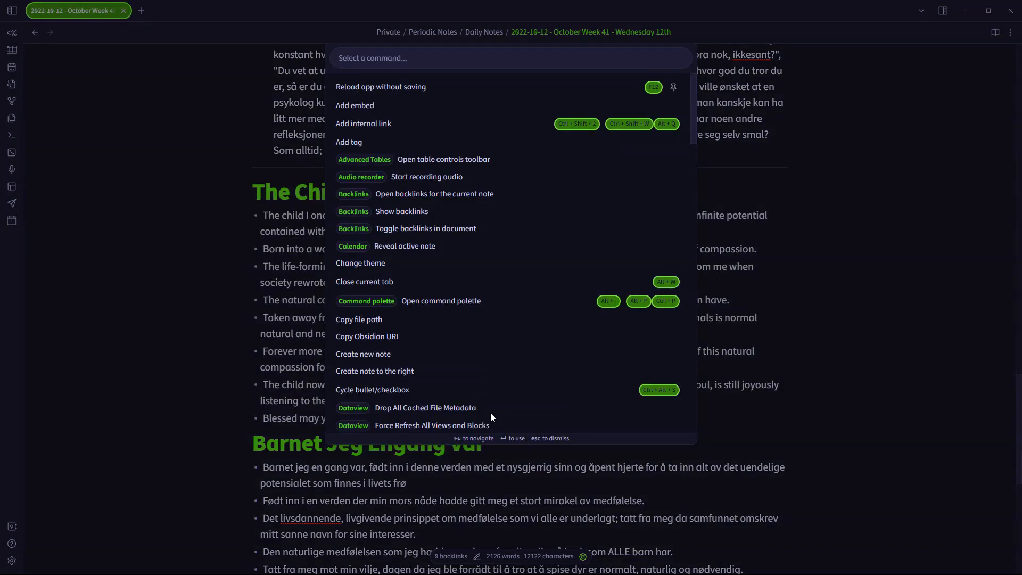
{"action": "type", "text": "note ref"}
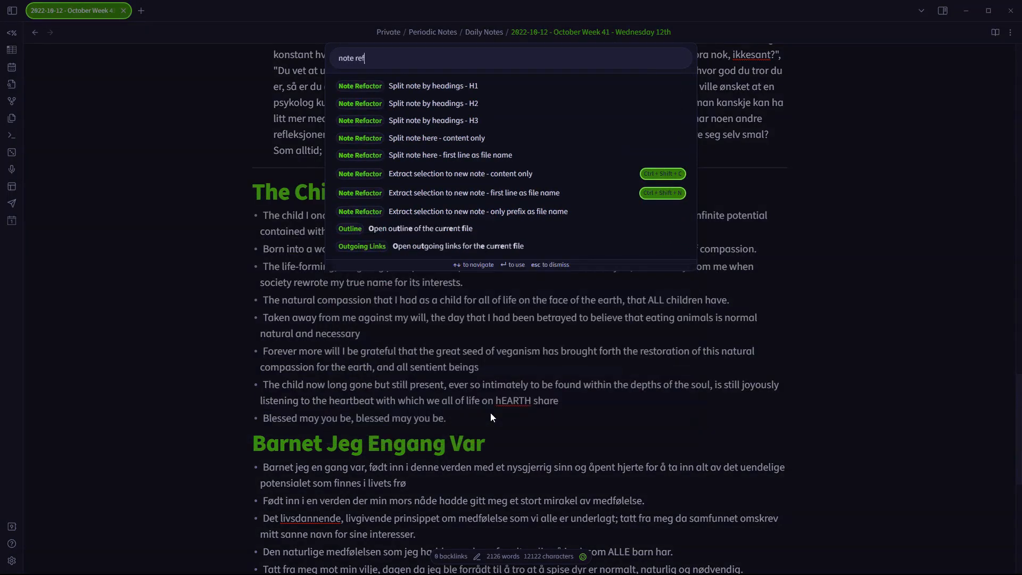
{"action": "type", "text": "actor"}
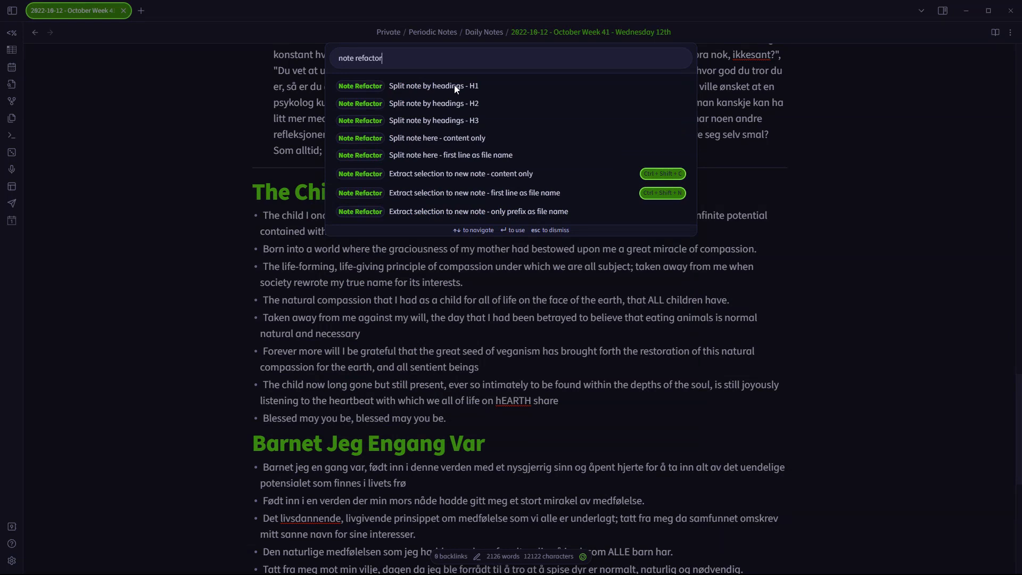
{"action": "mouse_move", "coordinate": [466, 197]}
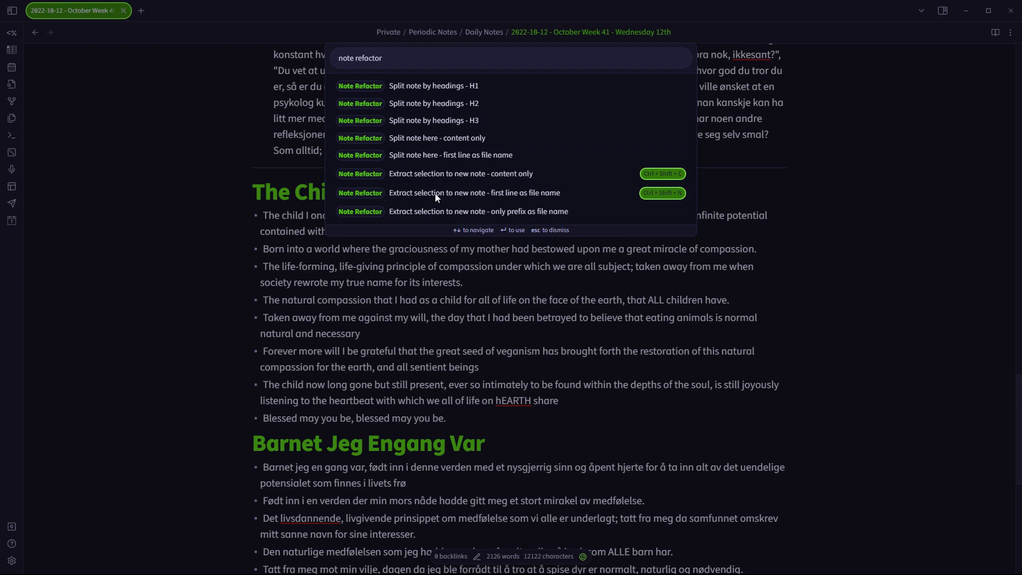
{"action": "mouse_move", "coordinate": [449, 197]}
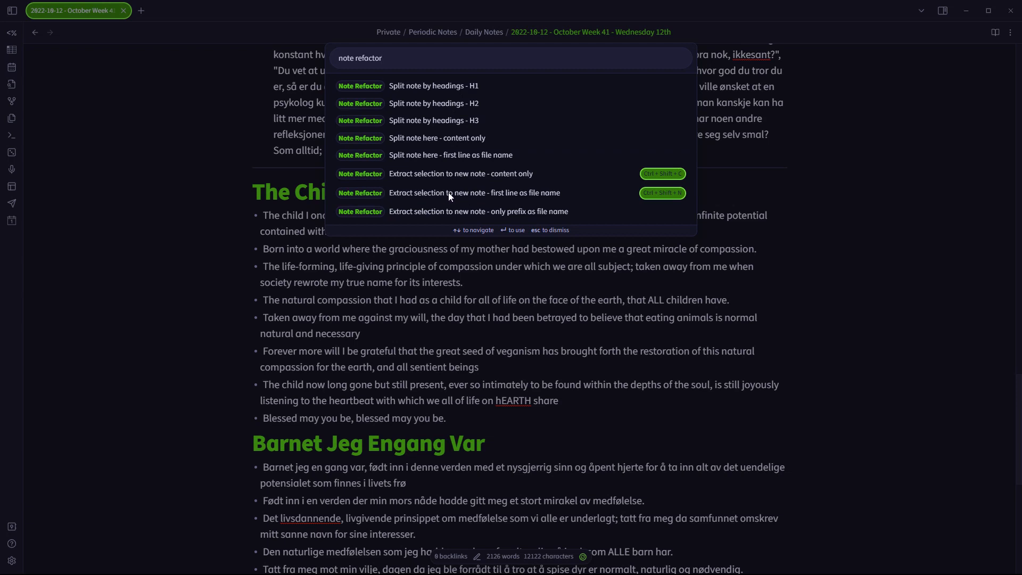
{"action": "mouse_move", "coordinate": [508, 198]}
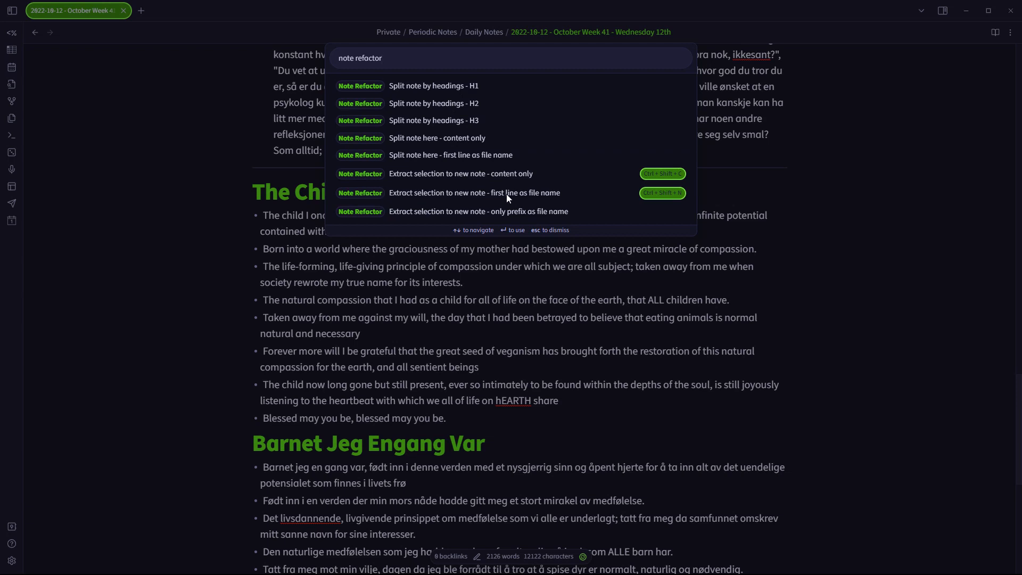
{"action": "mouse_move", "coordinate": [657, 201]}
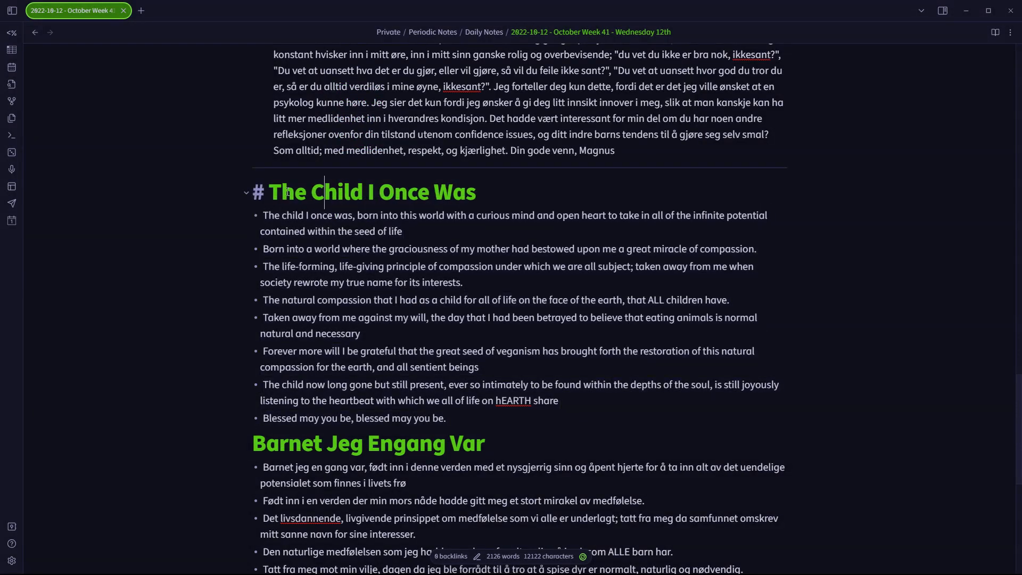
{"action": "left_click_drag", "start_coordinate": [287, 191], "coordinate": [448, 417]}
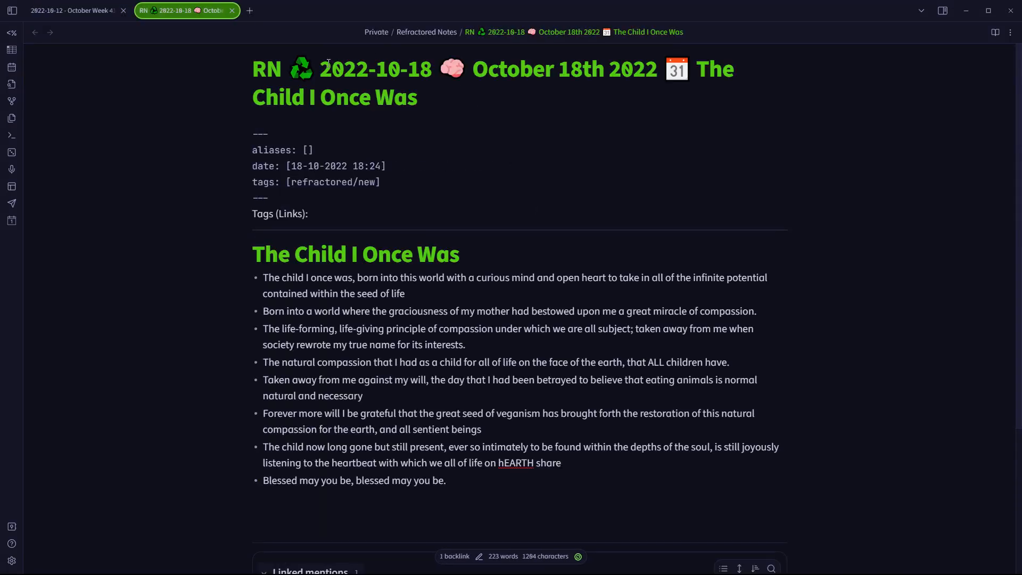
Reveal the new refactored note in the file tree and show the vault's Tags pane.
{"action": "left_click", "coordinate": [11, 10]}
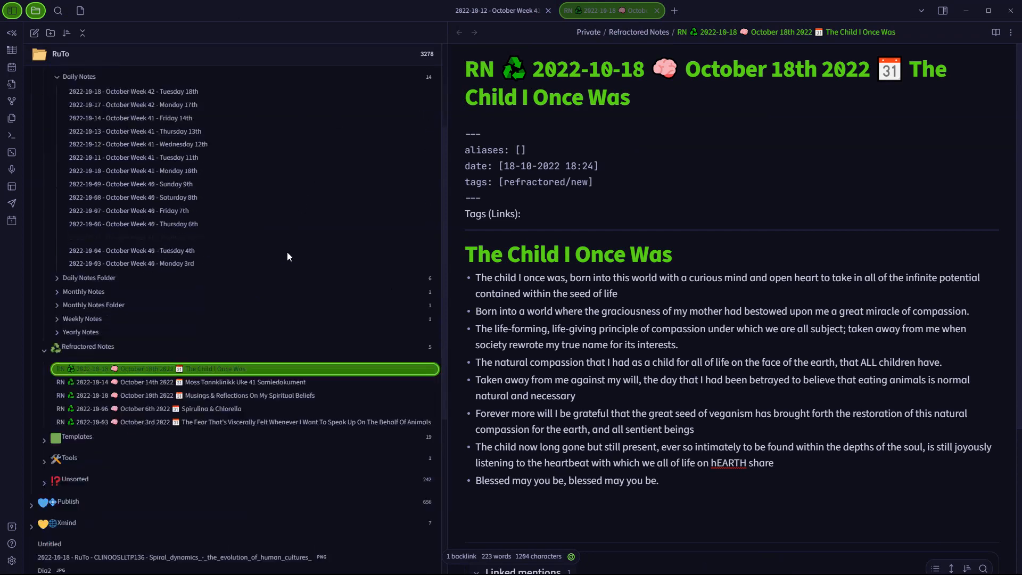
{"action": "scroll", "scroll_direction": "down", "scroll_amount": 3}
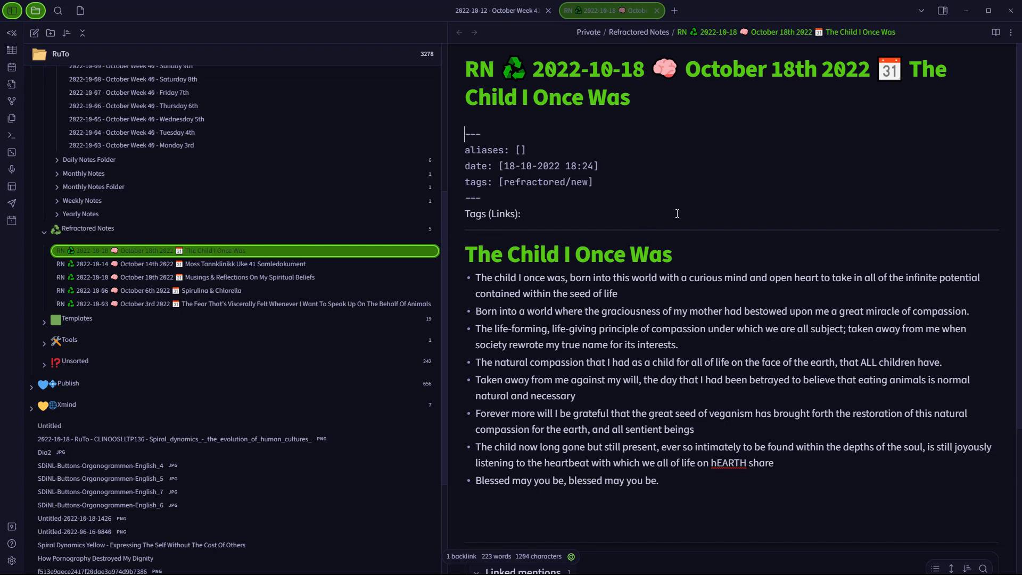
{"action": "mouse_move", "coordinate": [638, 198]}
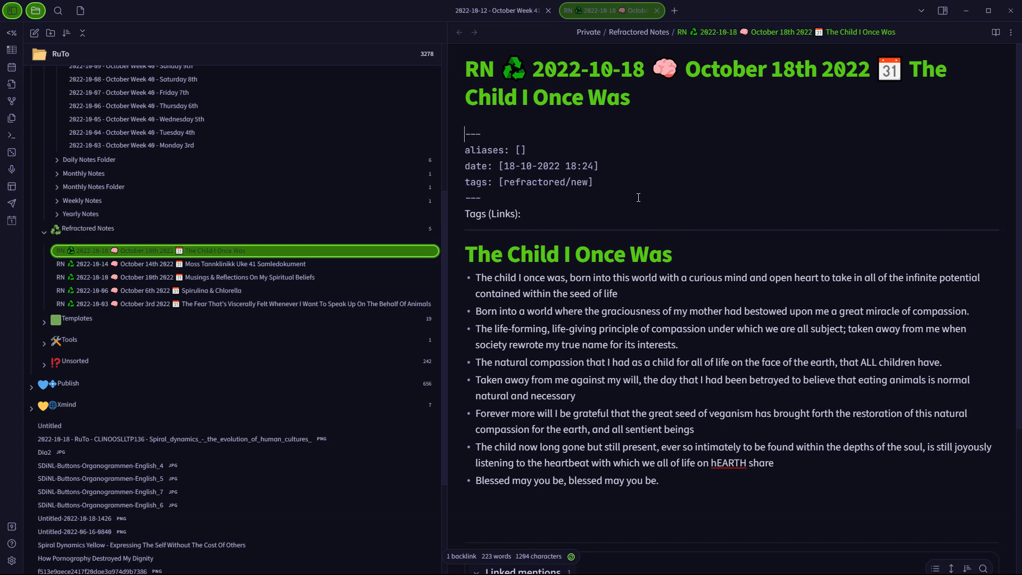
{"action": "mouse_move", "coordinate": [596, 215]}
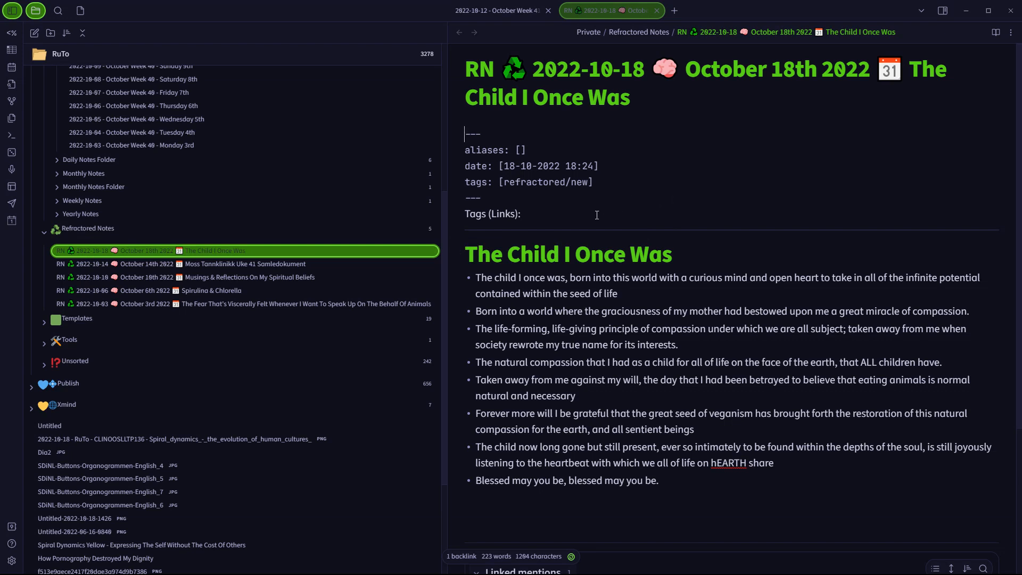
{"action": "mouse_move", "coordinate": [601, 226]}
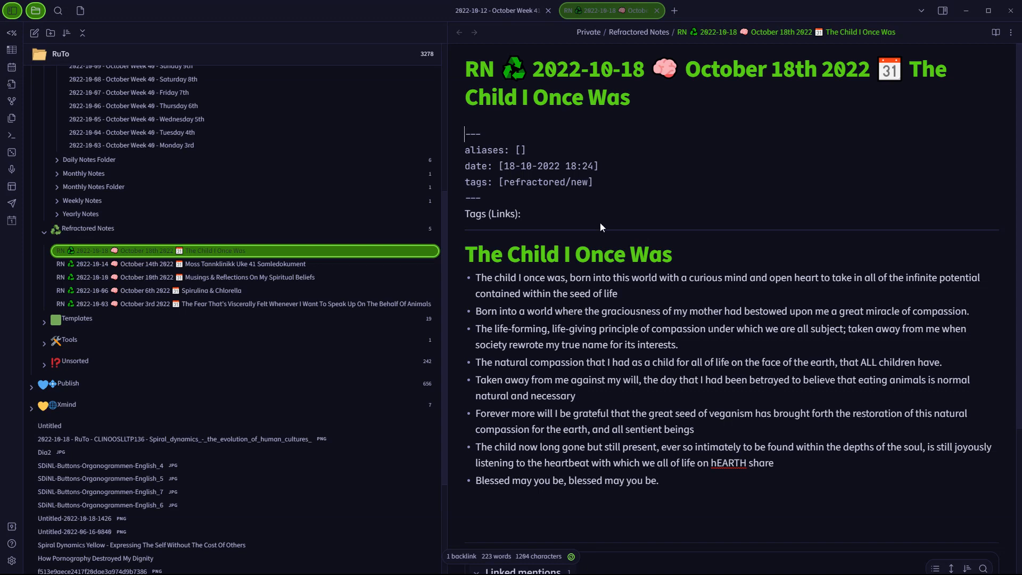
{"action": "left_click", "coordinate": [863, 10]}
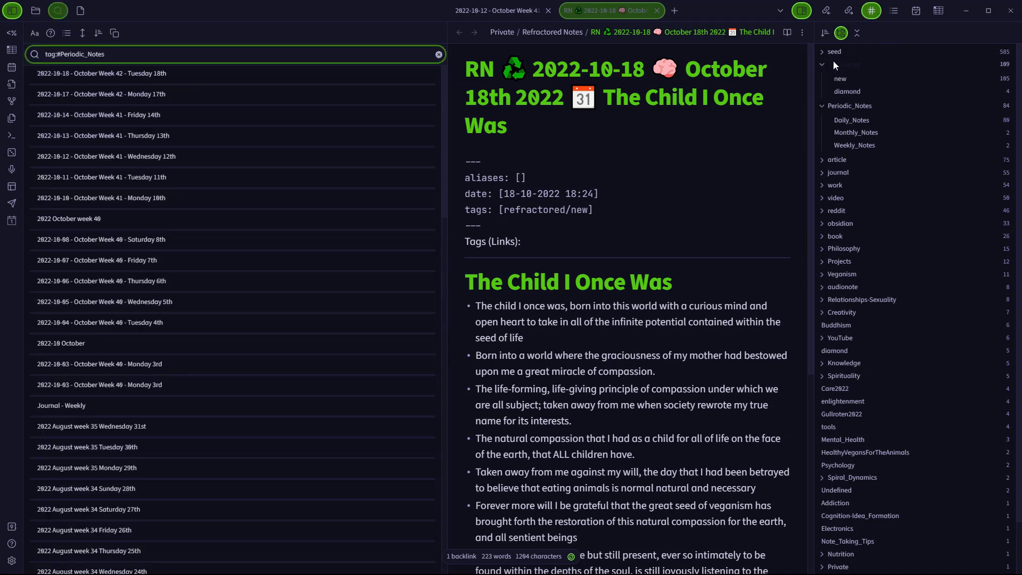
Search tag:#refractored, then follow the October 12th note's link to The Child I Once Was.
{"action": "type", "text": "tag:#refractored"}
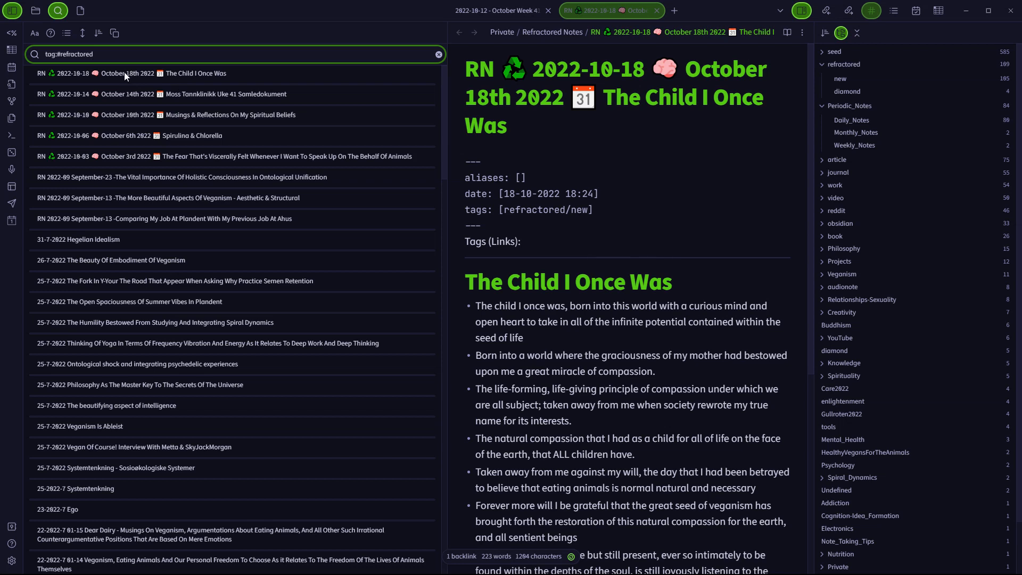
{"action": "mouse_move", "coordinate": [130, 78]}
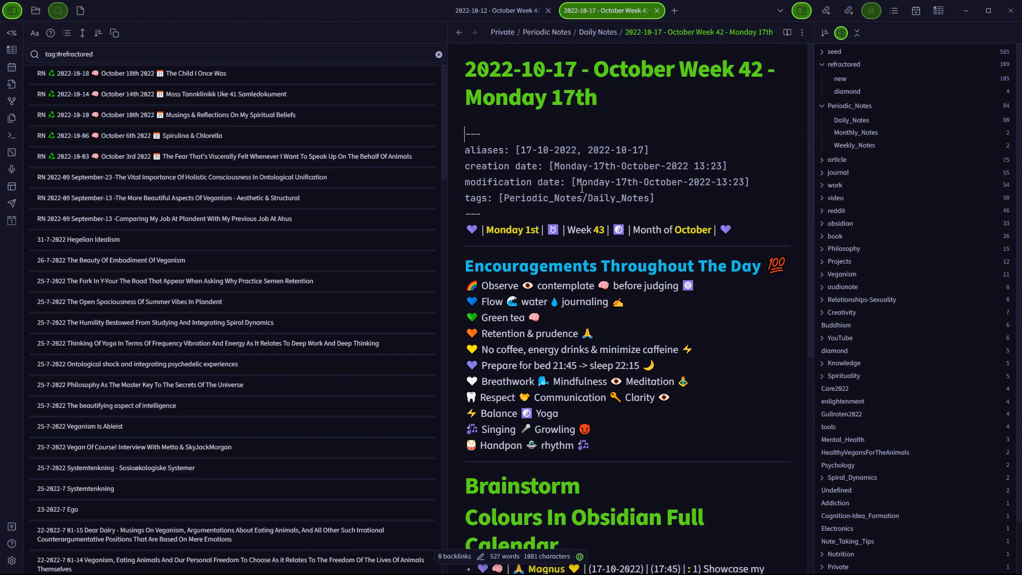
{"action": "left_click", "coordinate": [499, 10]}
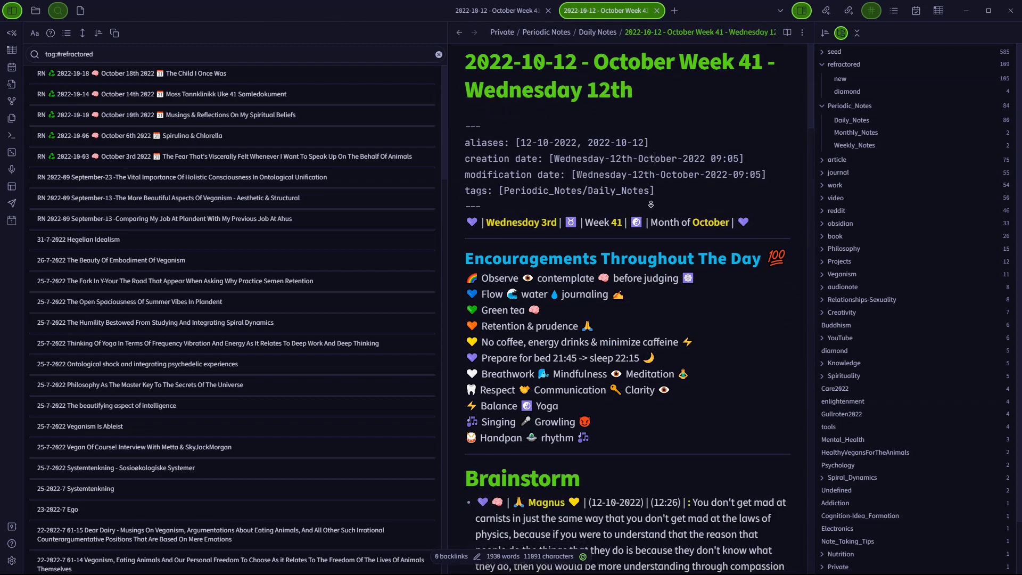
{"action": "scroll", "scroll_direction": "down", "scroll_amount": 3}
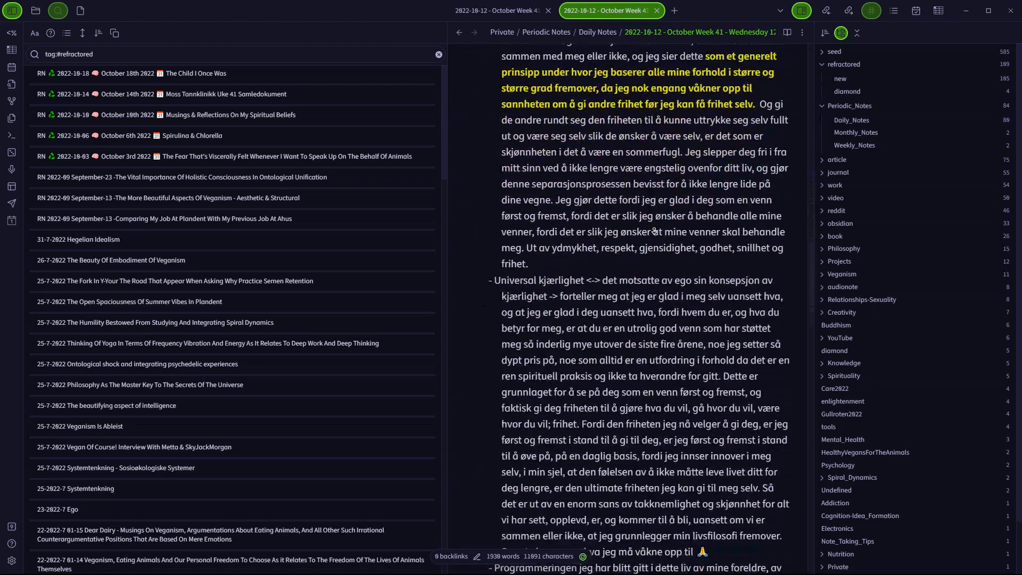
{"action": "scroll", "scroll_direction": "down", "scroll_amount": 3}
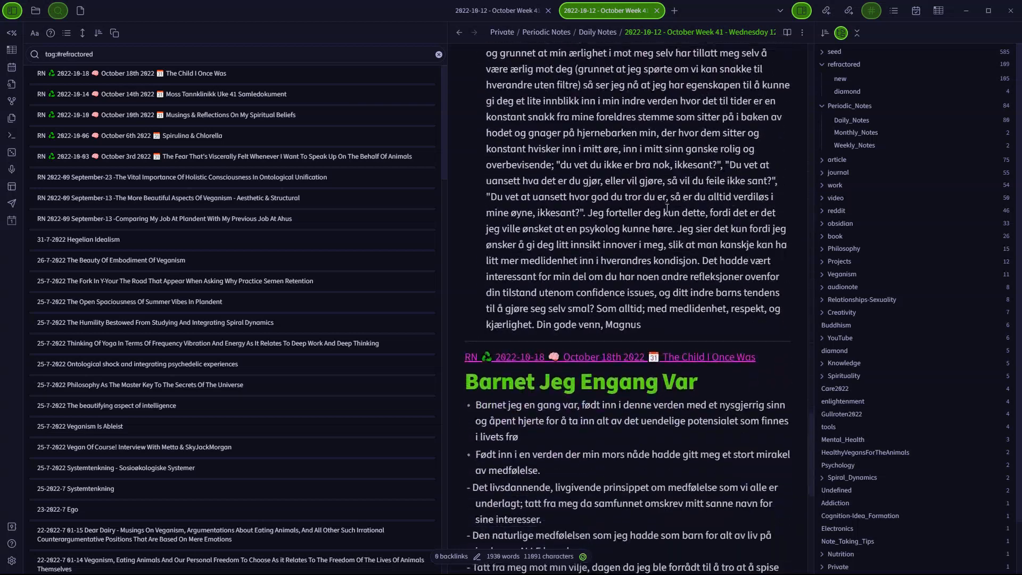
{"action": "left_click", "coordinate": [758, 357]}
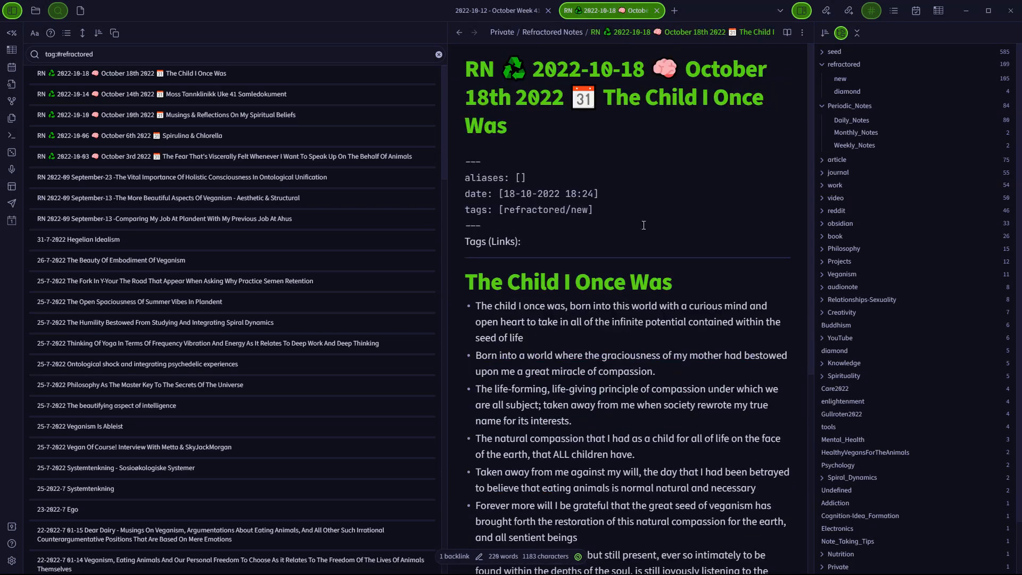
Scroll through the 2022-10-18 daily note and type '**Template**'.
{"action": "scroll", "scroll_direction": "down", "scroll_amount": 3}
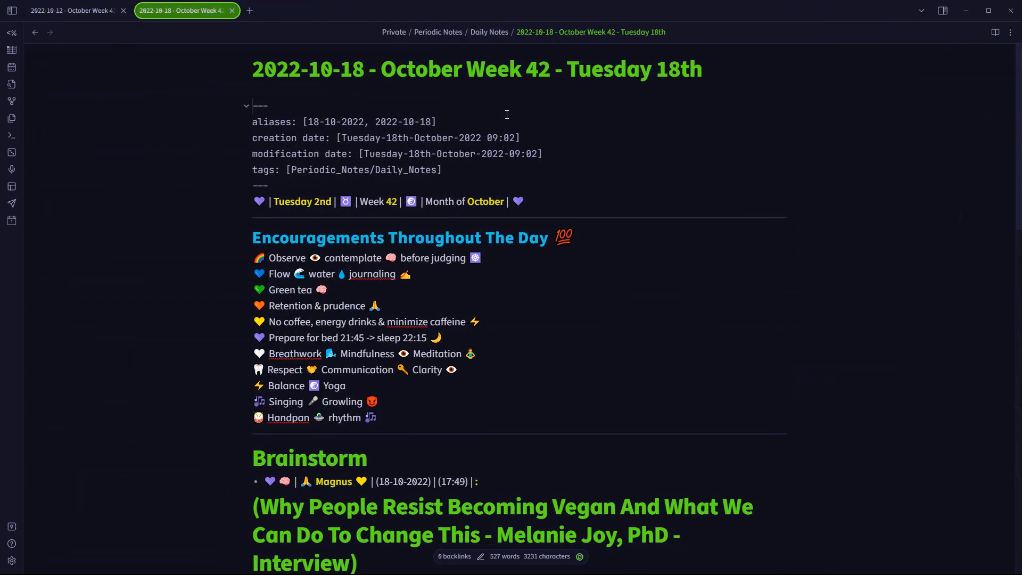
{"action": "scroll", "scroll_direction": "down", "scroll_amount": 3}
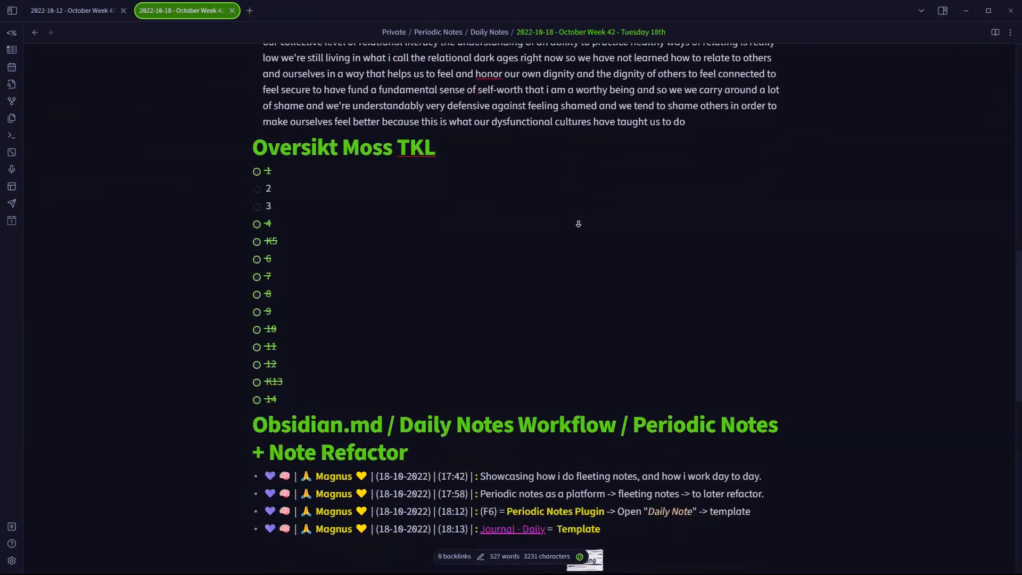
{"action": "scroll", "scroll_direction": "down", "scroll_amount": 3}
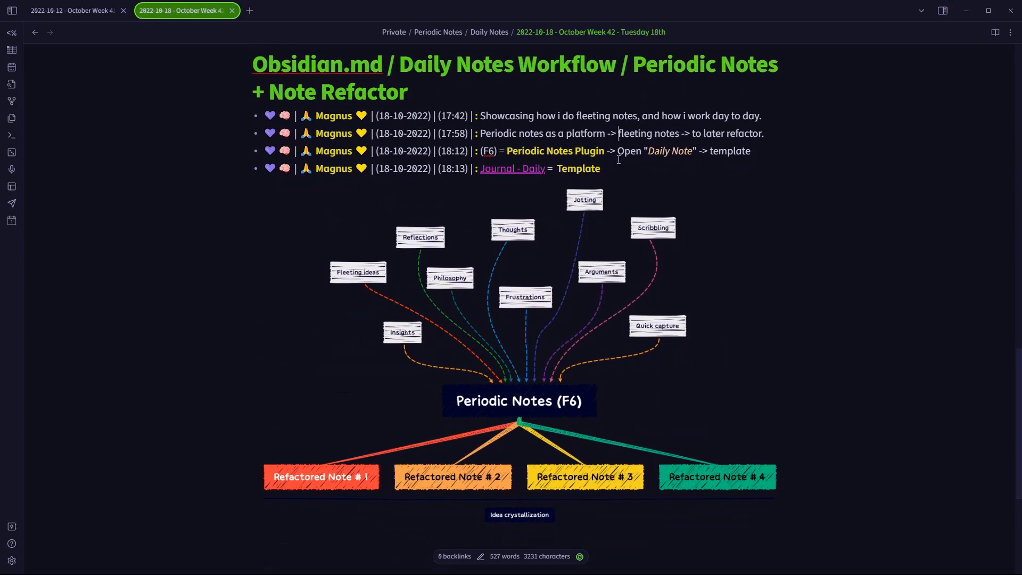
{"action": "type", "text": "**Template**"}
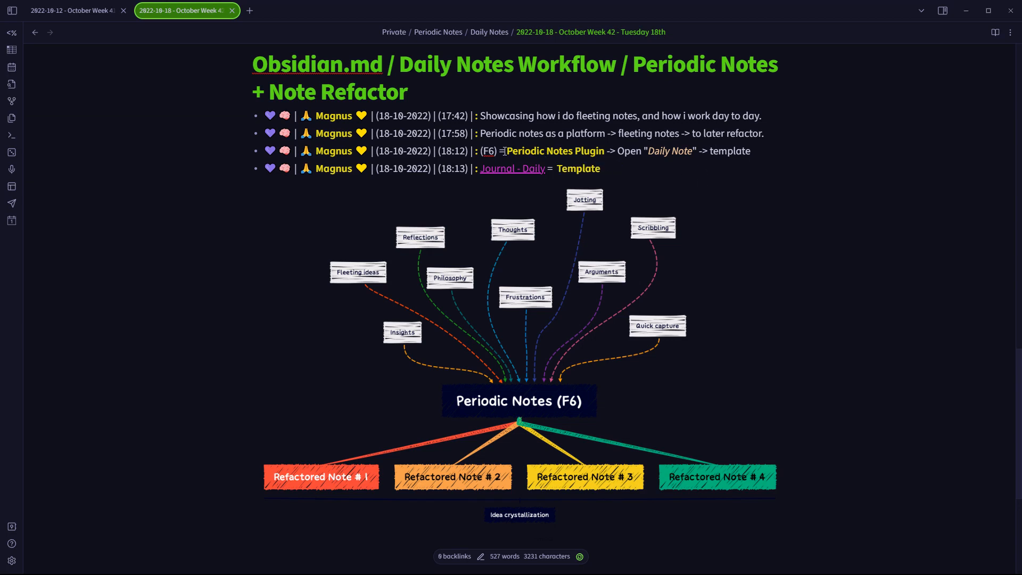
Bring up the Note Refactor options under Community plugins and scroll through them.
{"action": "left_click", "coordinate": [751, 151]}
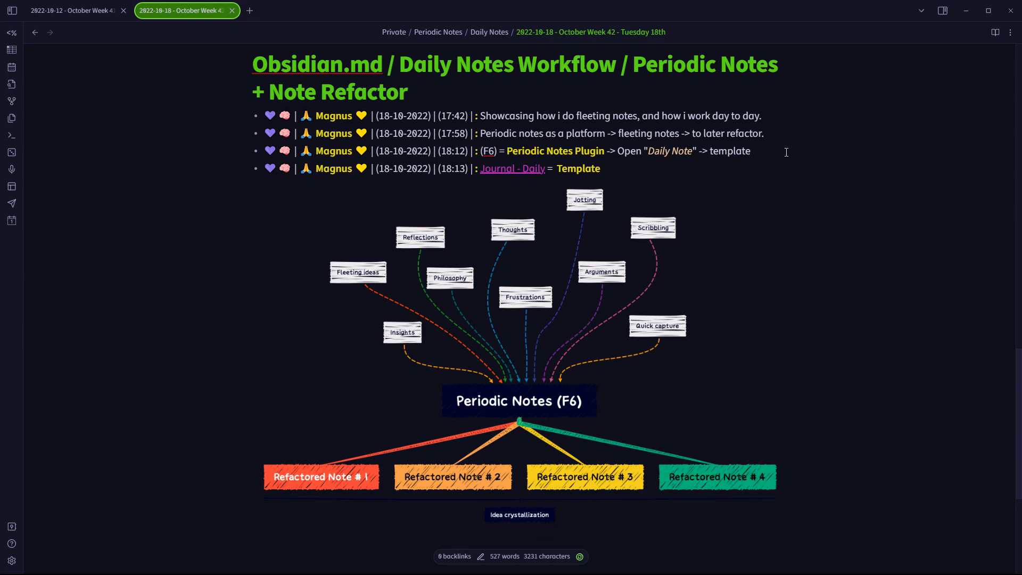
{"action": "left_click", "coordinate": [751, 151]}
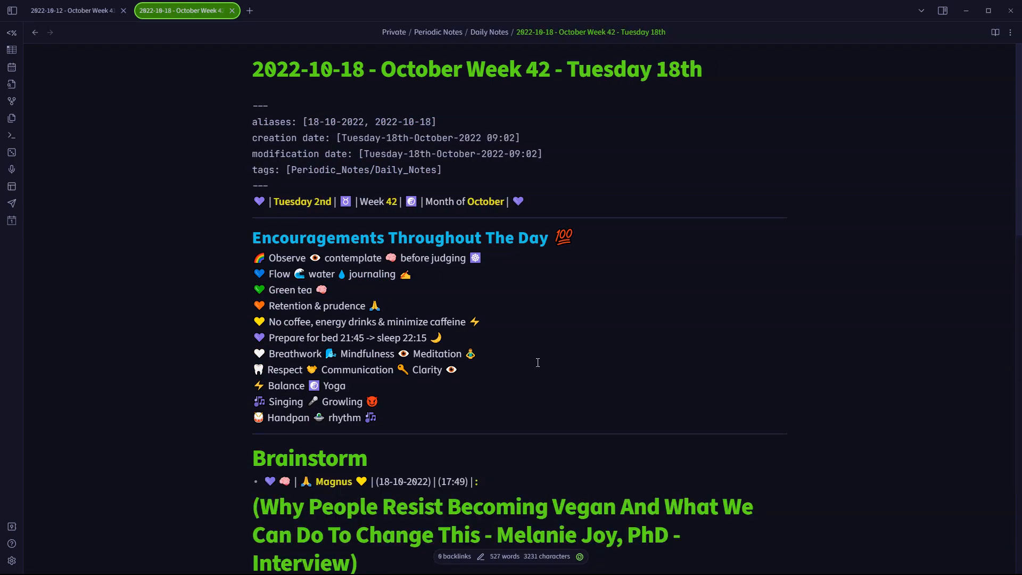
{"action": "scroll", "scroll_direction": "down", "scroll_amount": 3}
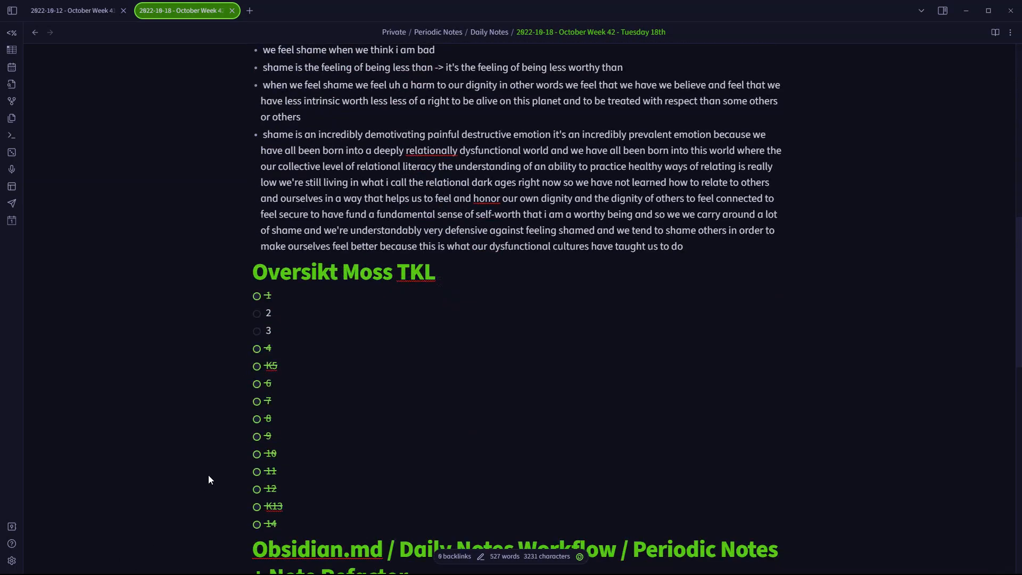
{"action": "scroll", "scroll_direction": "down", "scroll_amount": 3}
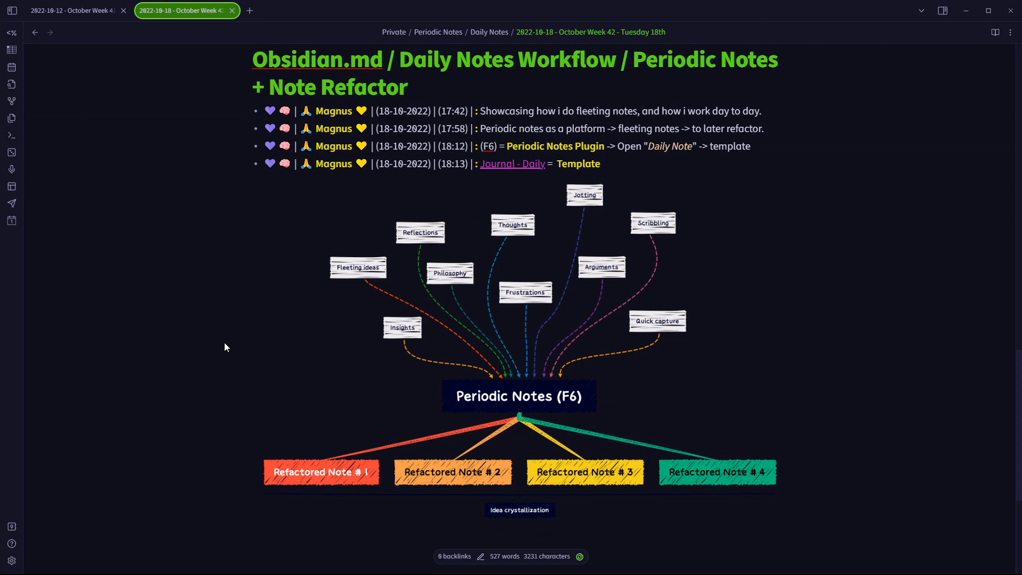
{"action": "mouse_move", "coordinate": [58, 517]}
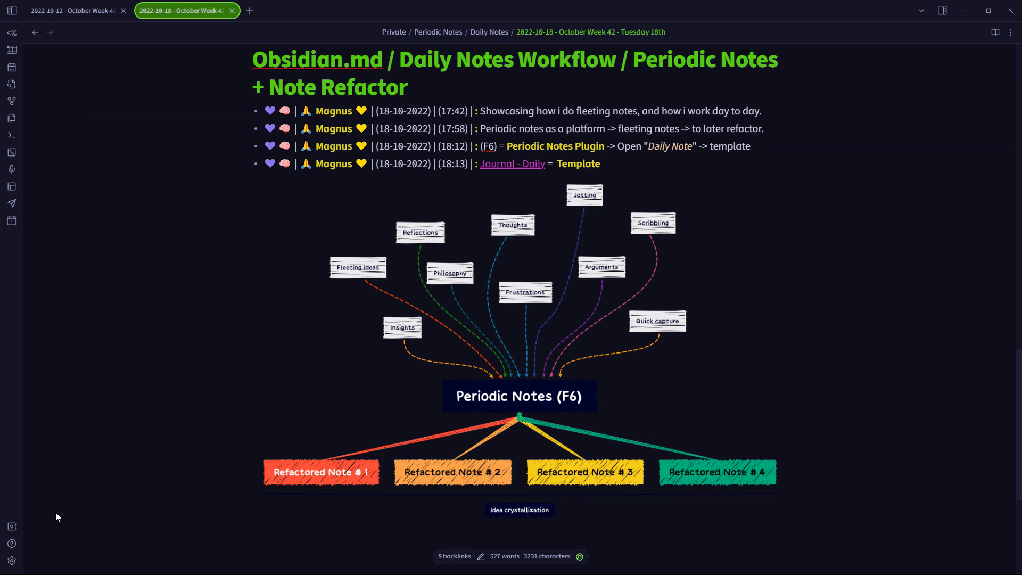
{"action": "mouse_move", "coordinate": [474, 516]}
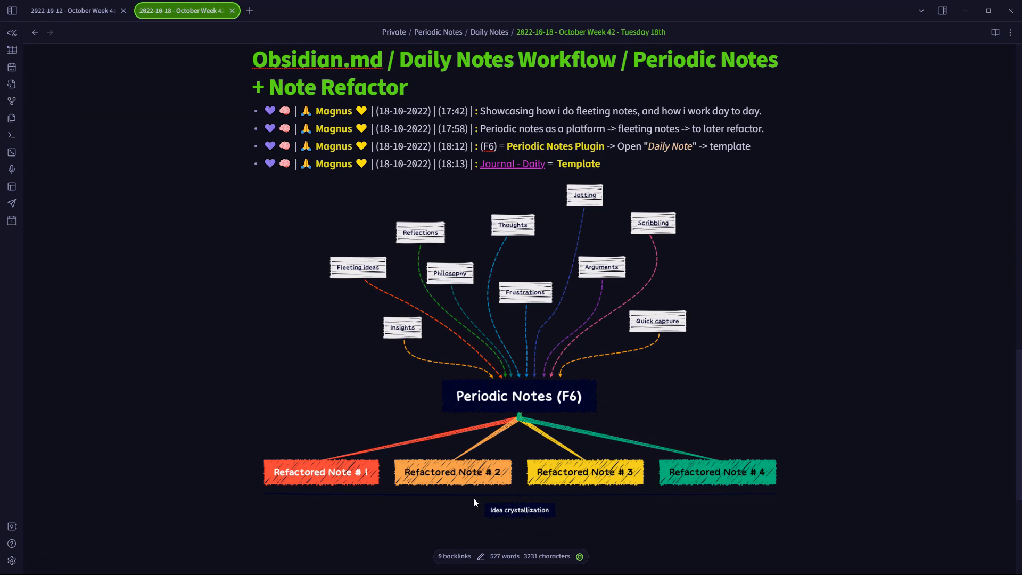
{"action": "mouse_move", "coordinate": [29, 546]}
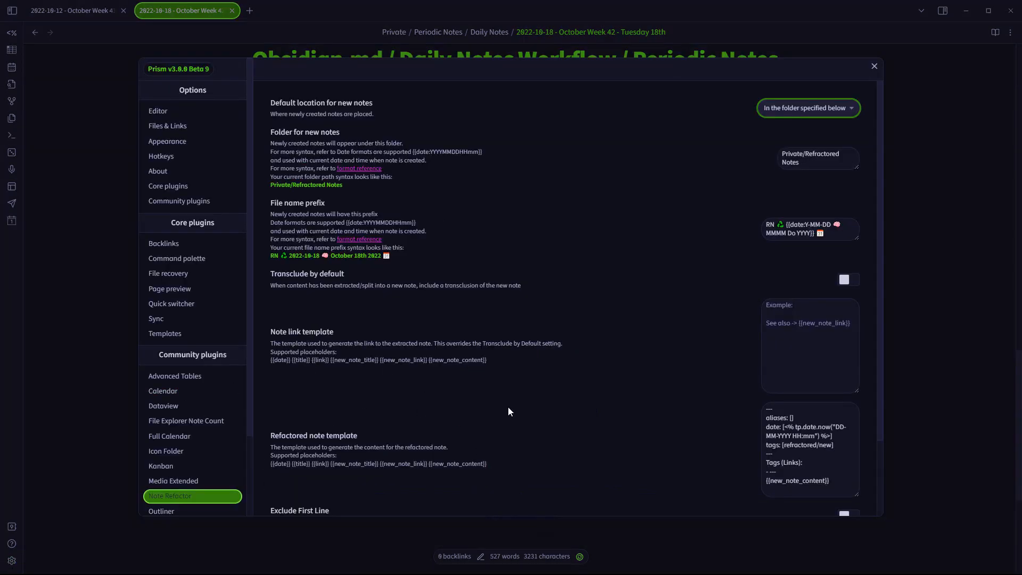
Check the refactored note prefix, then confirm Periodic Notes' daily template is Journal - Daily.md.
{"action": "left_click", "coordinate": [810, 229]}
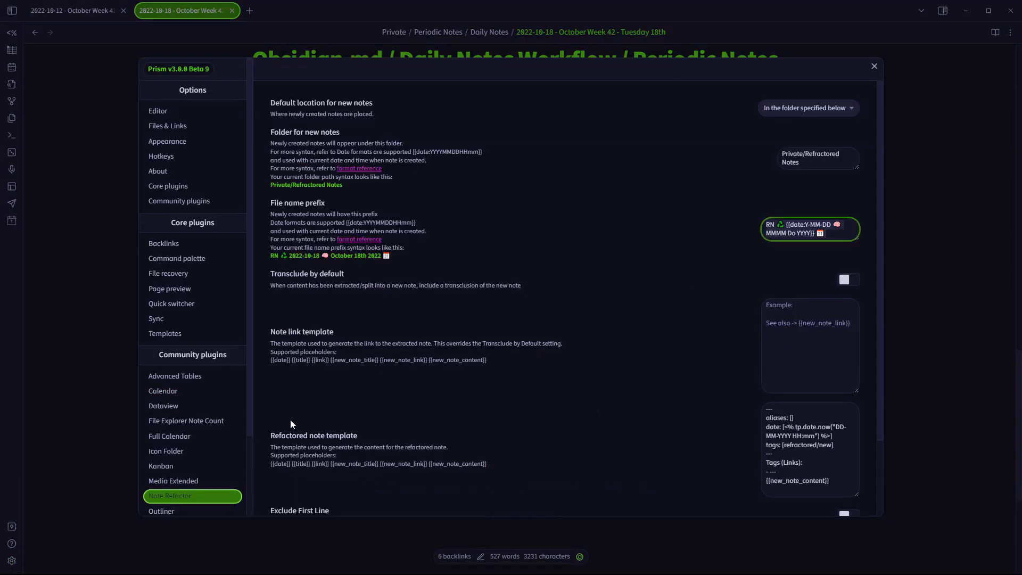
{"action": "scroll", "scroll_direction": "down", "scroll_amount": 3}
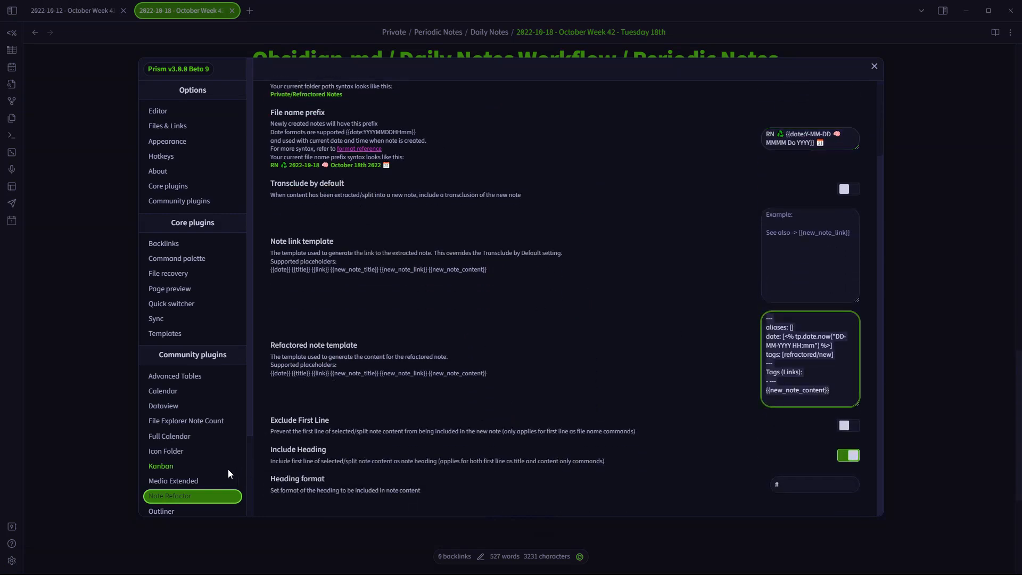
{"action": "scroll", "scroll_direction": "down", "scroll_amount": 3}
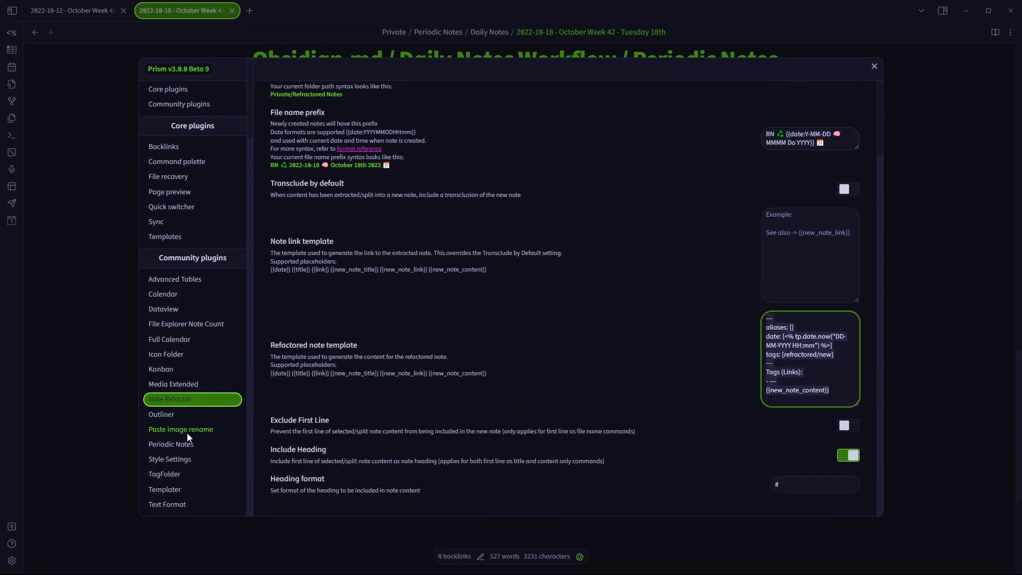
{"action": "left_click", "coordinate": [171, 444]}
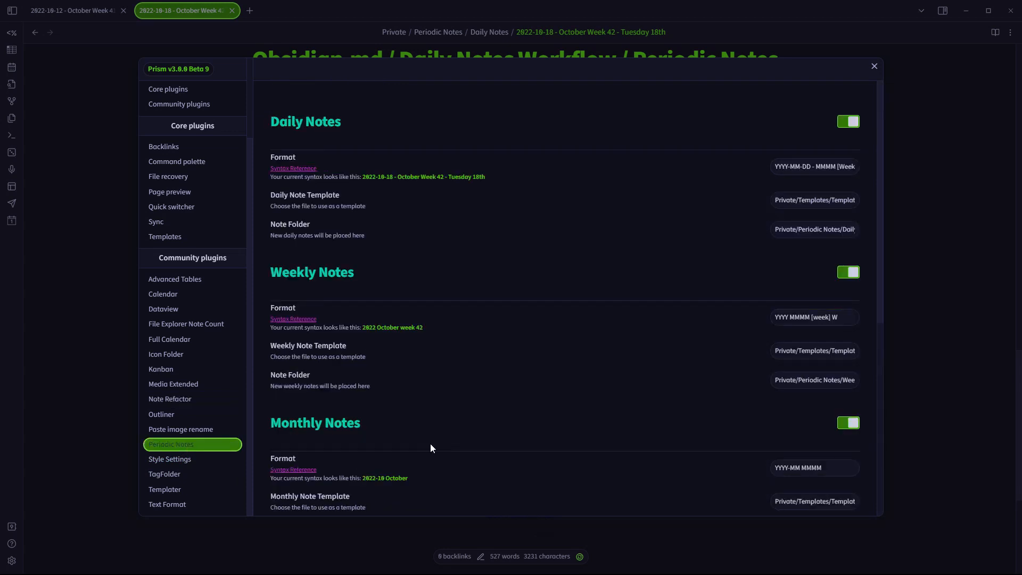
{"action": "left_click", "coordinate": [814, 166]}
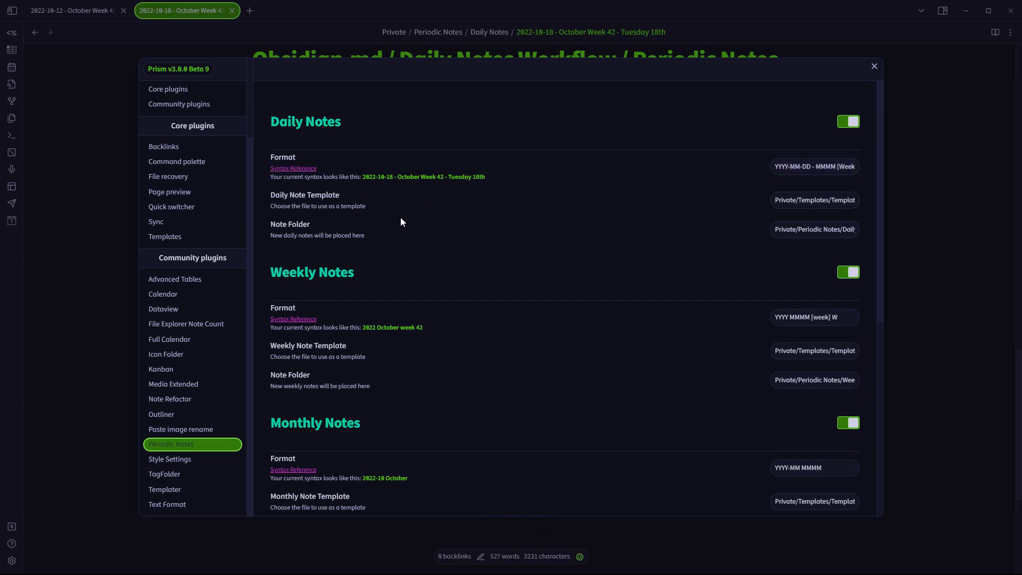
{"action": "left_click", "coordinate": [814, 229]}
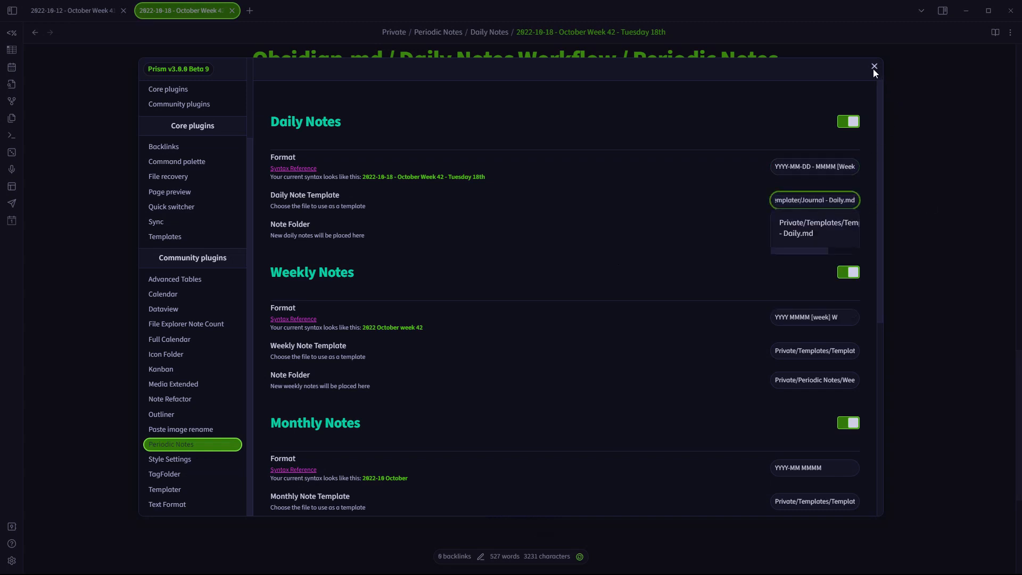
{"action": "mouse_move", "coordinate": [872, 69]}
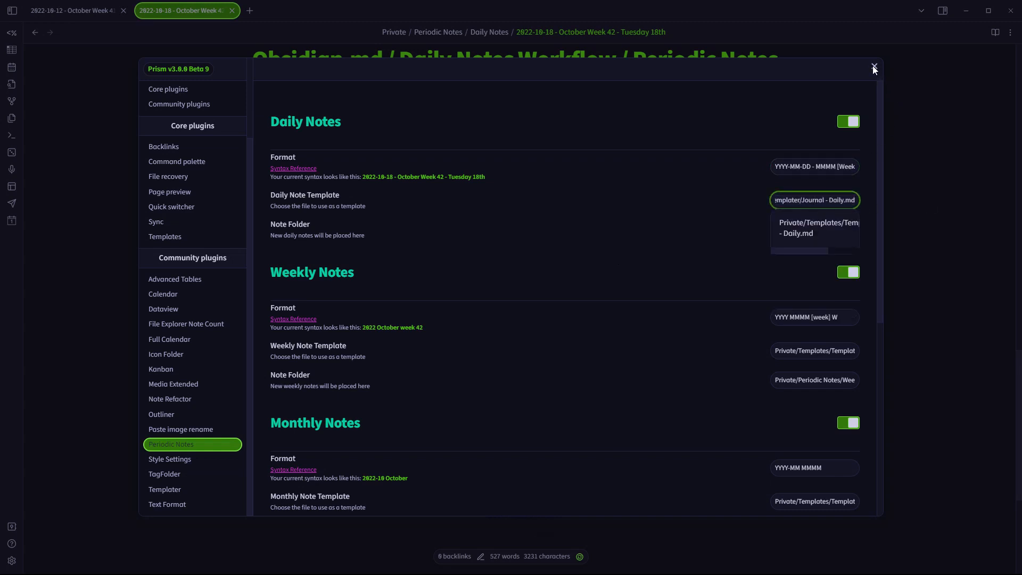